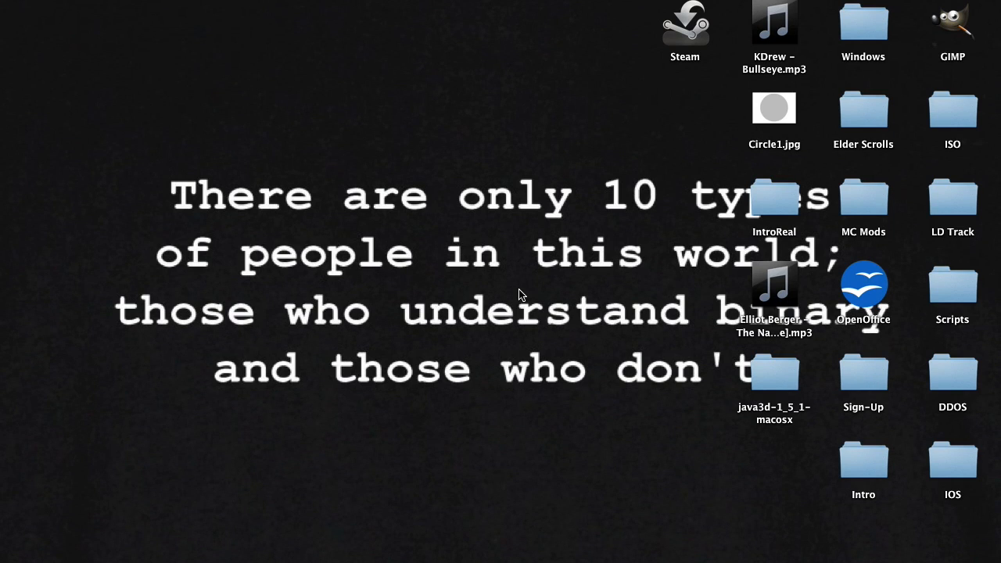
mouse_move(288, 170)
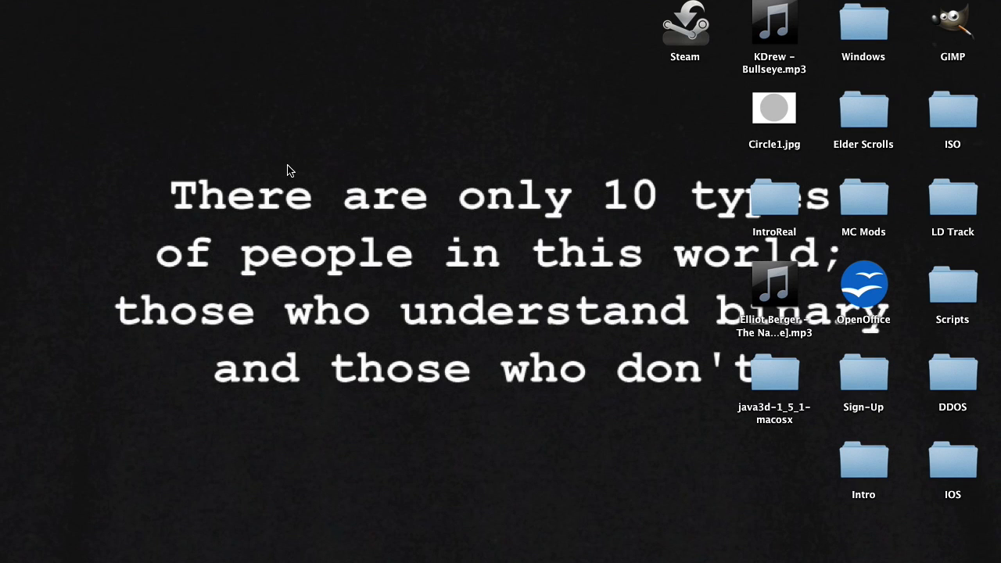
mouse_move(397, 73)
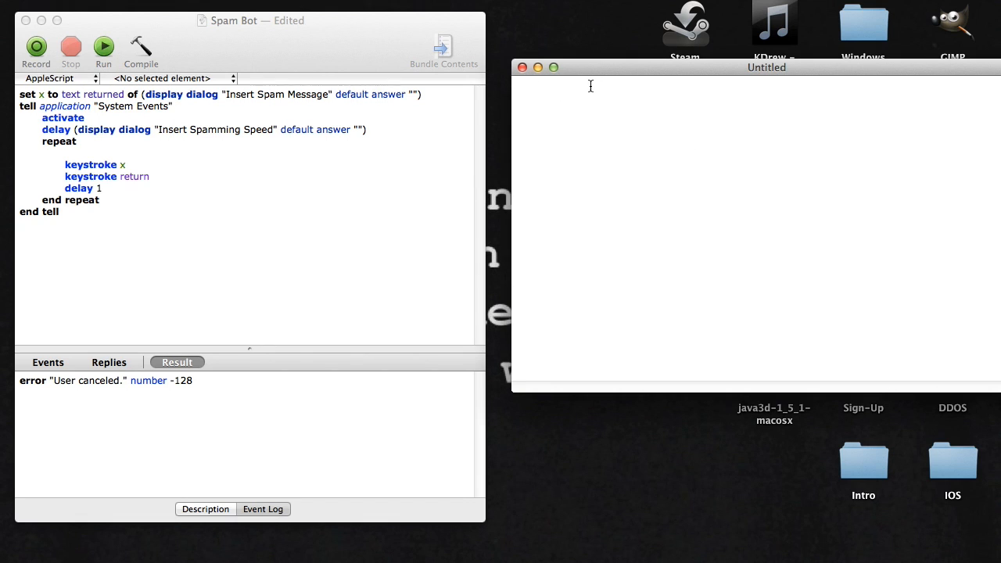
Run the Spam Bot script with message 'AccessGranted' and spamming speed 10
click(103, 47)
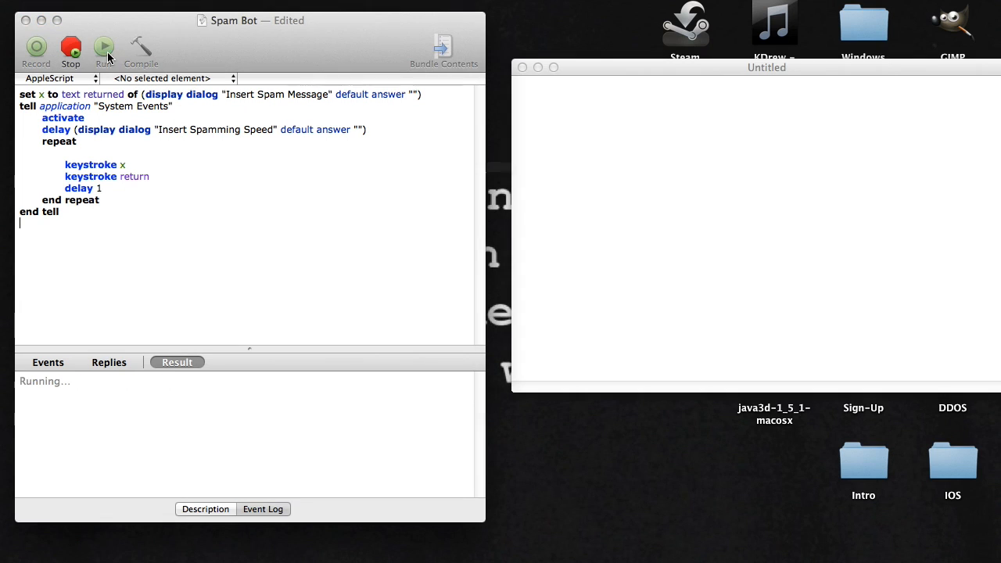
click(104, 47)
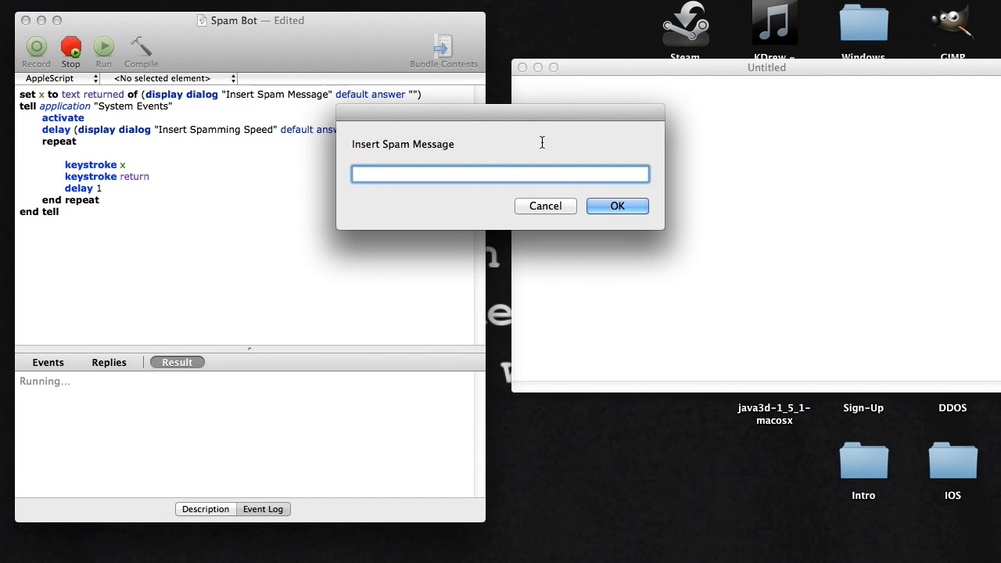
text(AccessGranted)
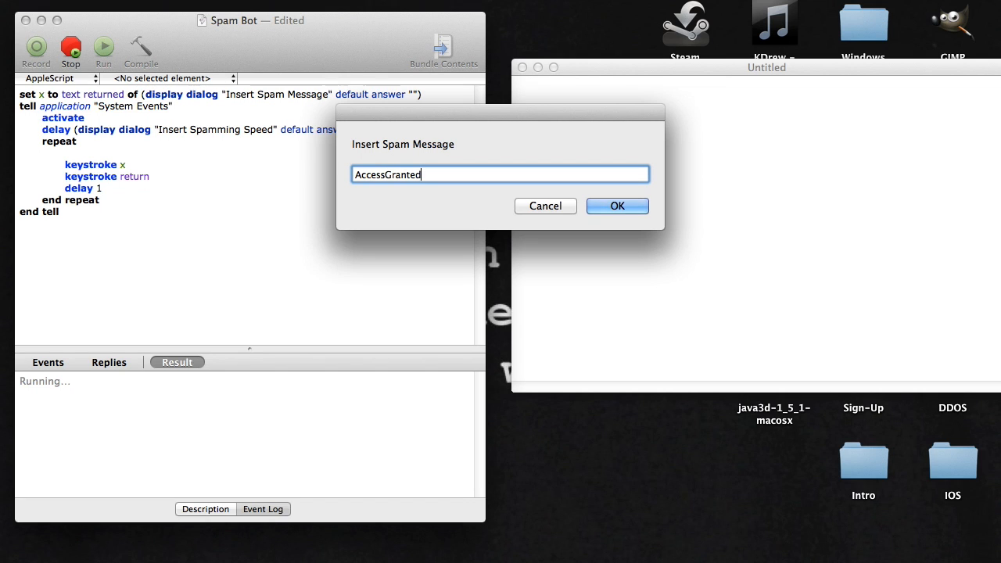
click(616, 206)
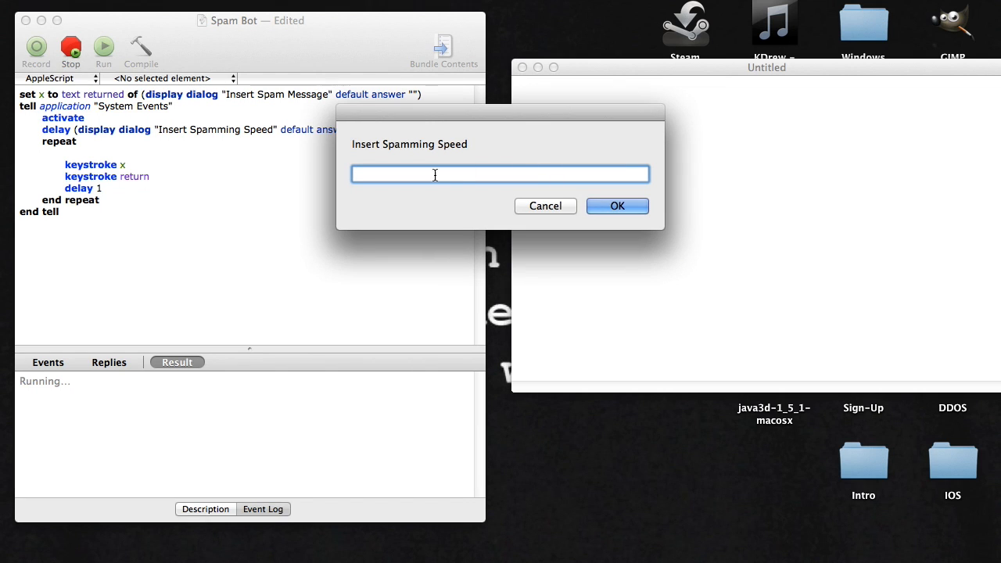
text(10)
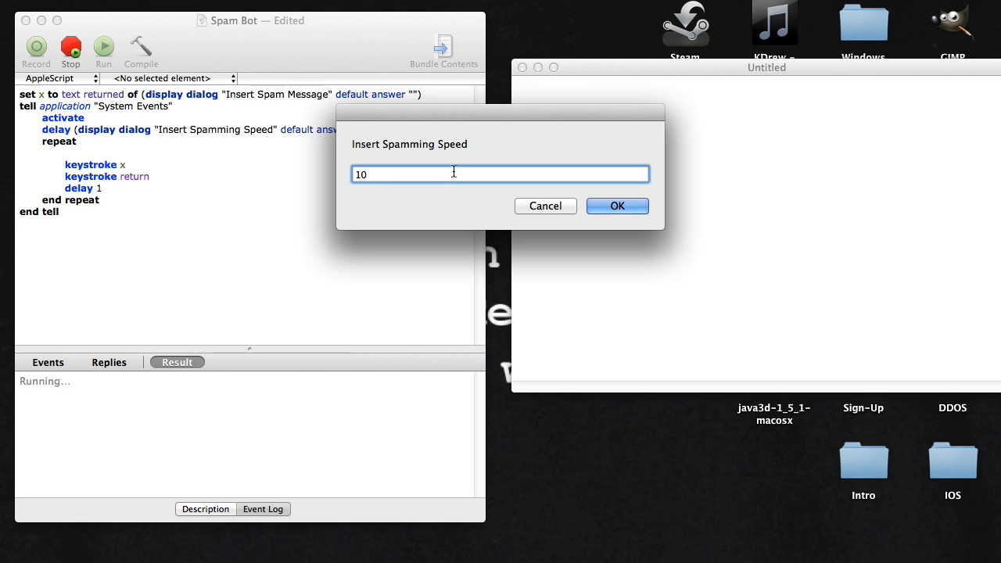
click(616, 207)
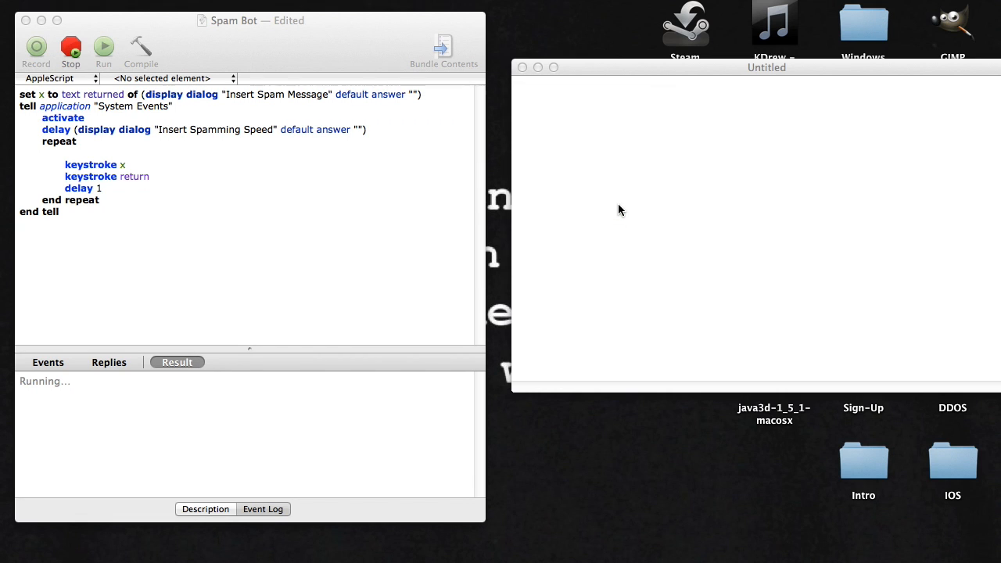
Let TextEdit fill with repeated AccessGranted lines, then stop the running script
text(AccessGranted)
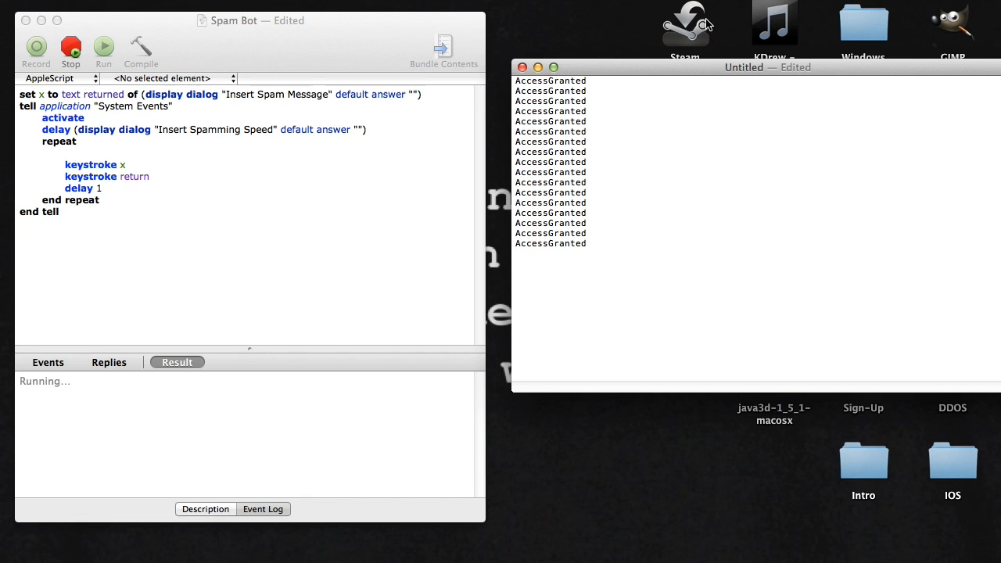
click(70, 47)
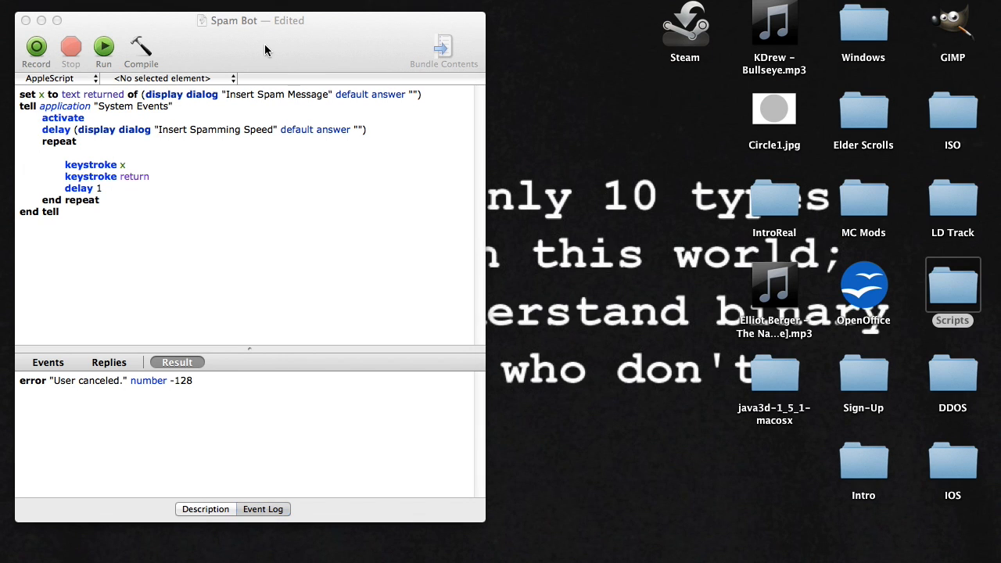
Move the Spam Bot window right and launch a new Script Editor document via Spotlight
drag(251, 20, 763, 22)
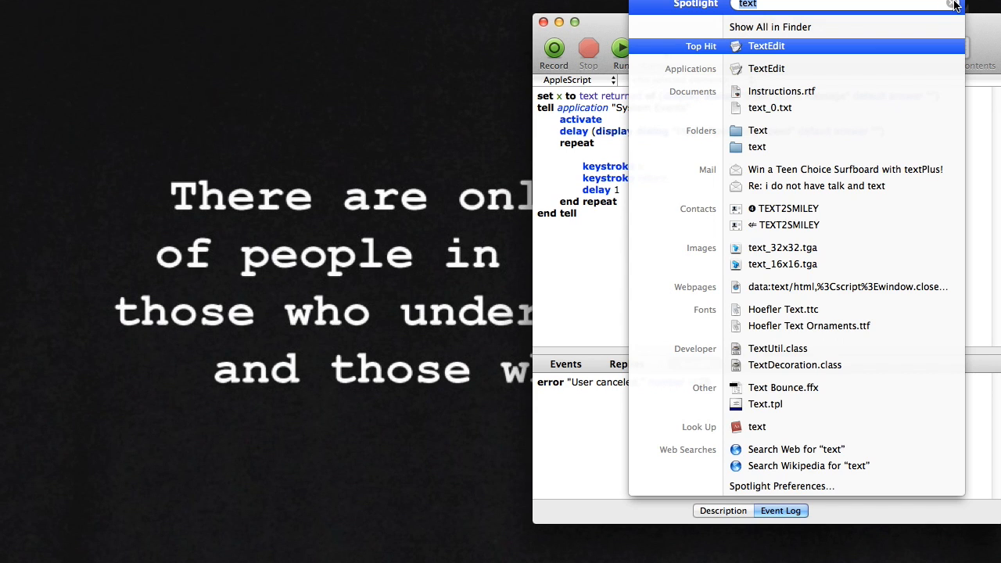
text(app)
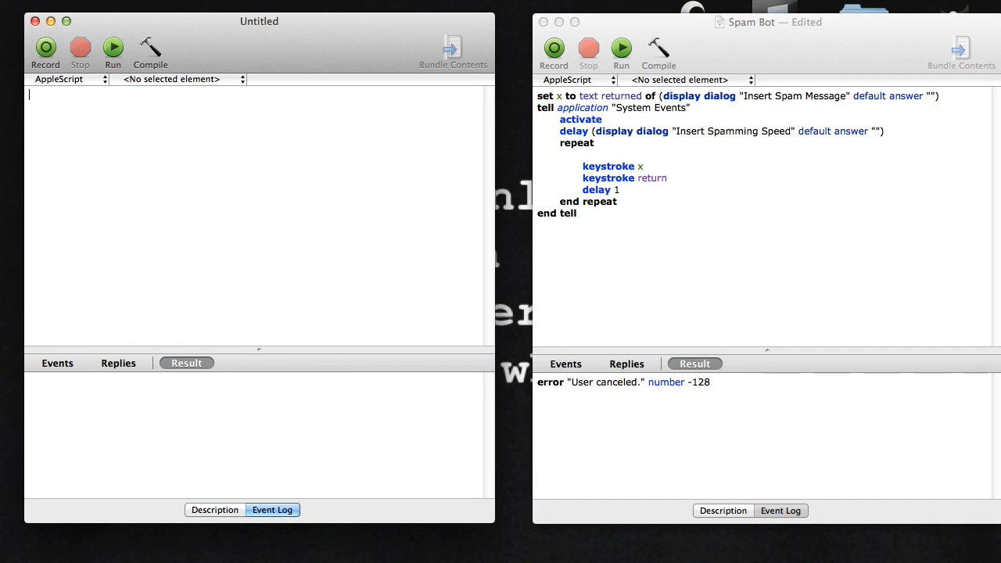
Write: set x to text returned of (display dialog "Insert Spam Message" default answer "")
text(set x to text)
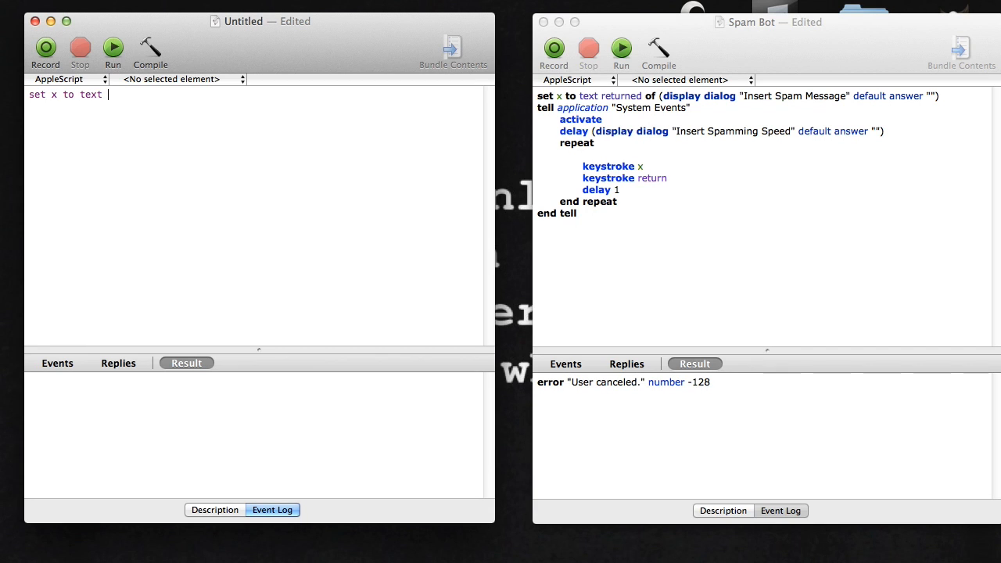
text(ret)
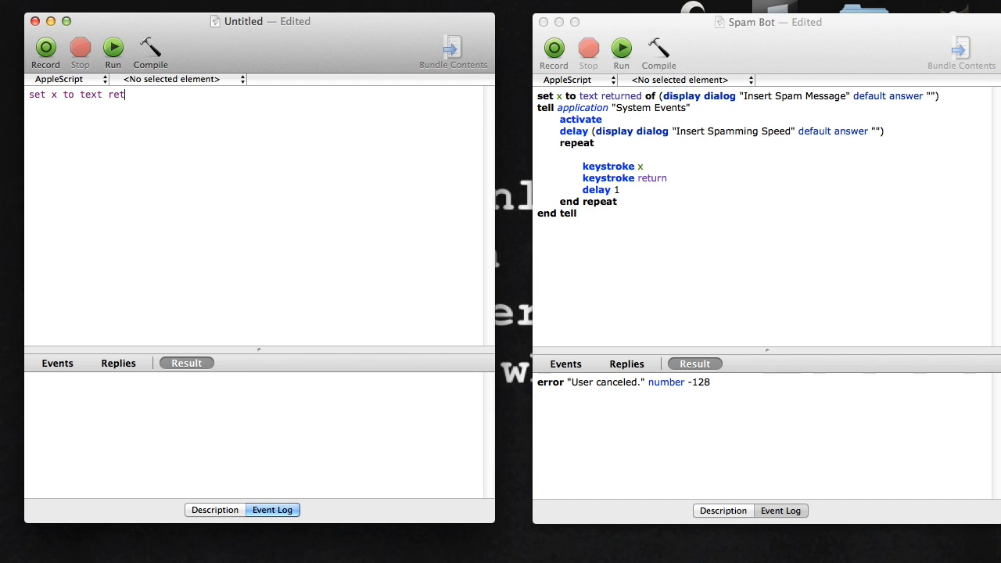
text(urned of (di)
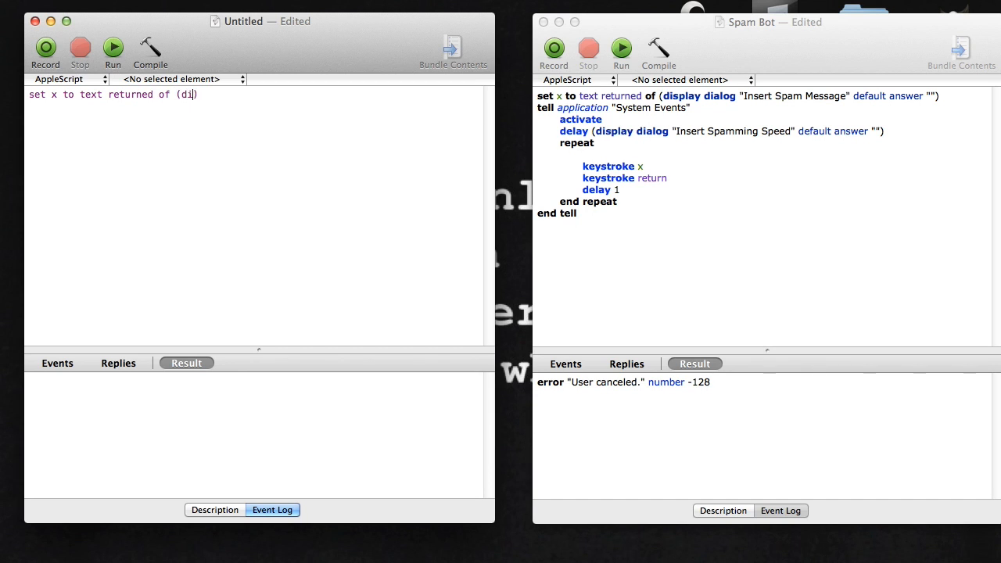
text(splay dialog ")
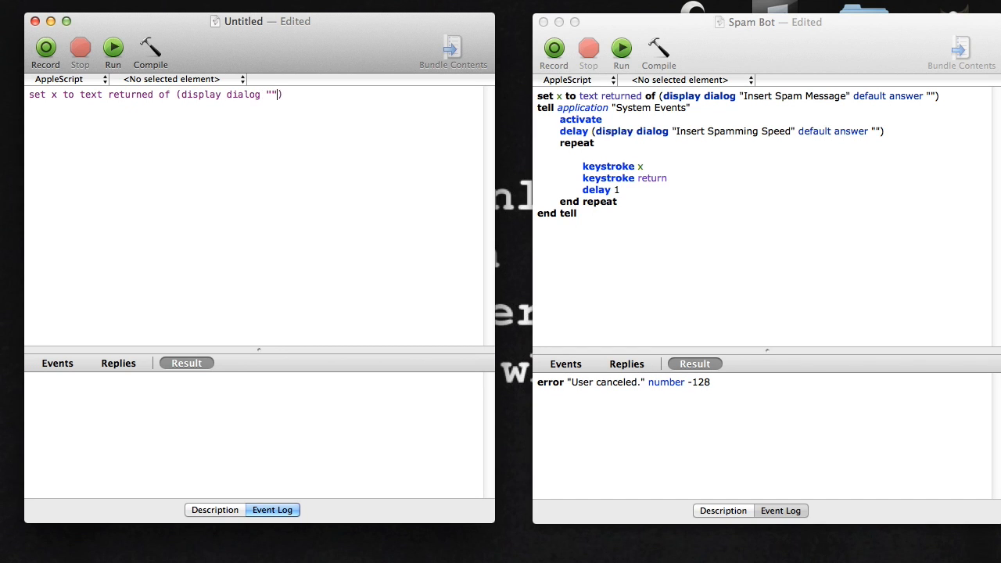
text(INsert S)
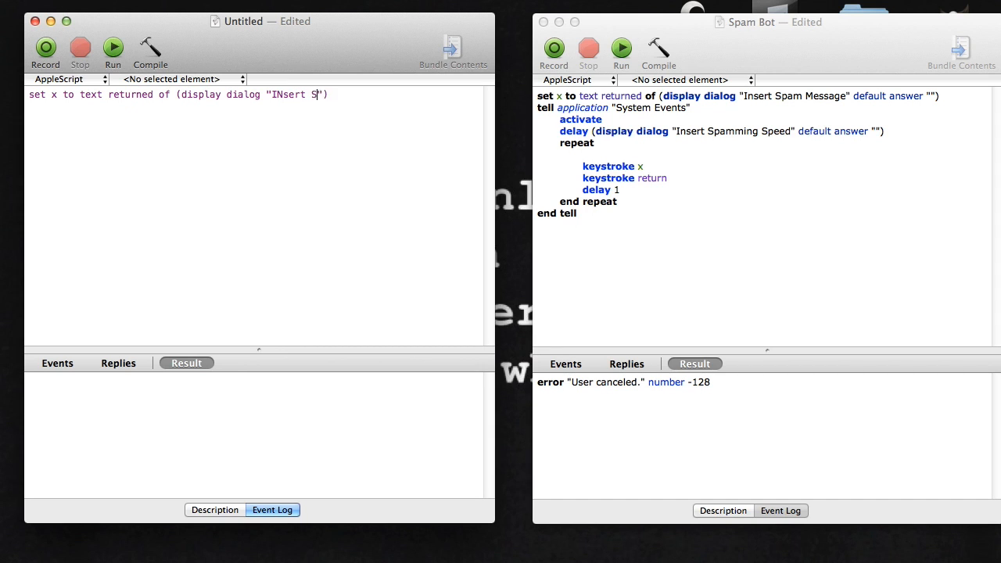
key(backspace)
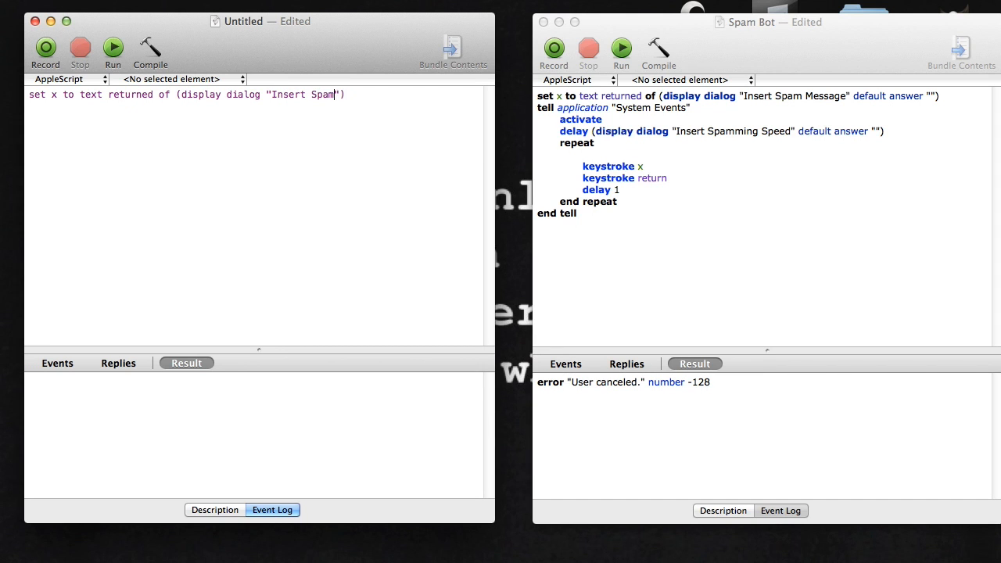
text(MEssage)
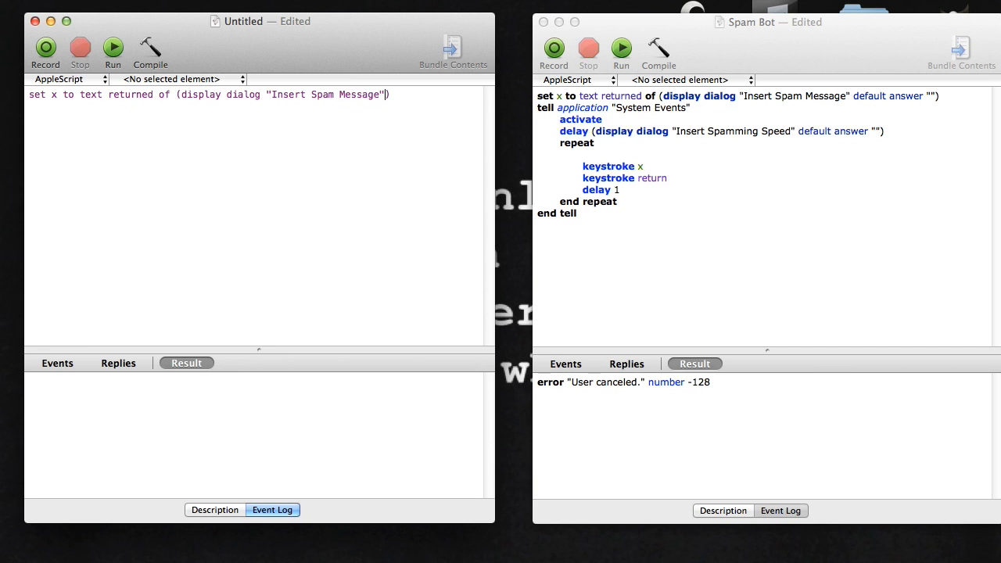
text(default answer ")
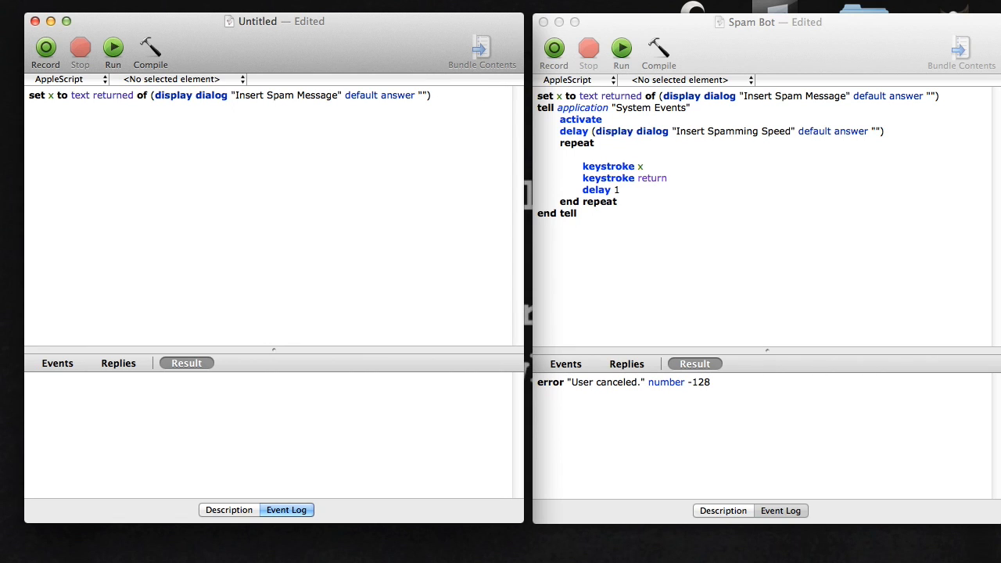
Add 'tell application "System Events"' and 'activate' lines under the set x line
text(tell)
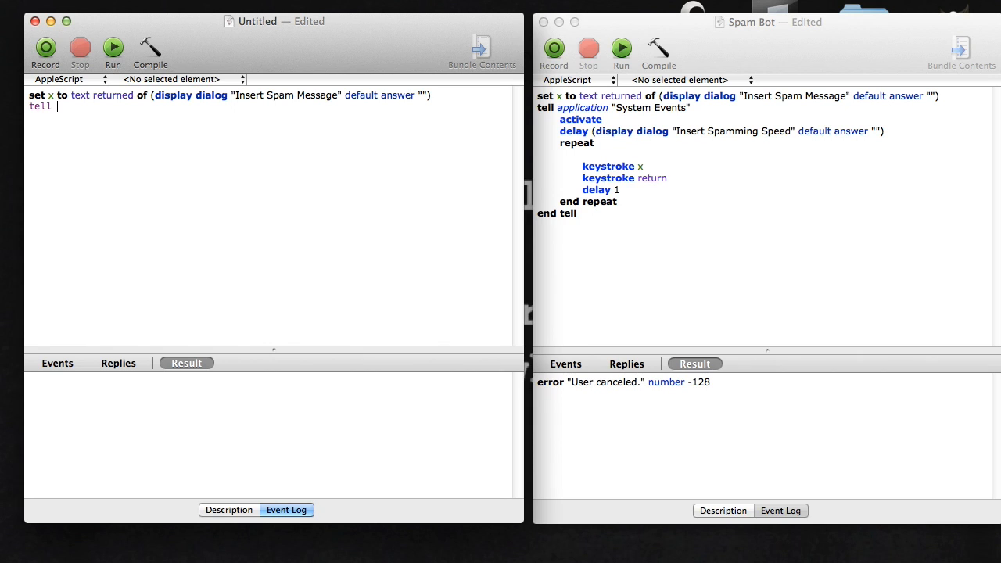
text(application)
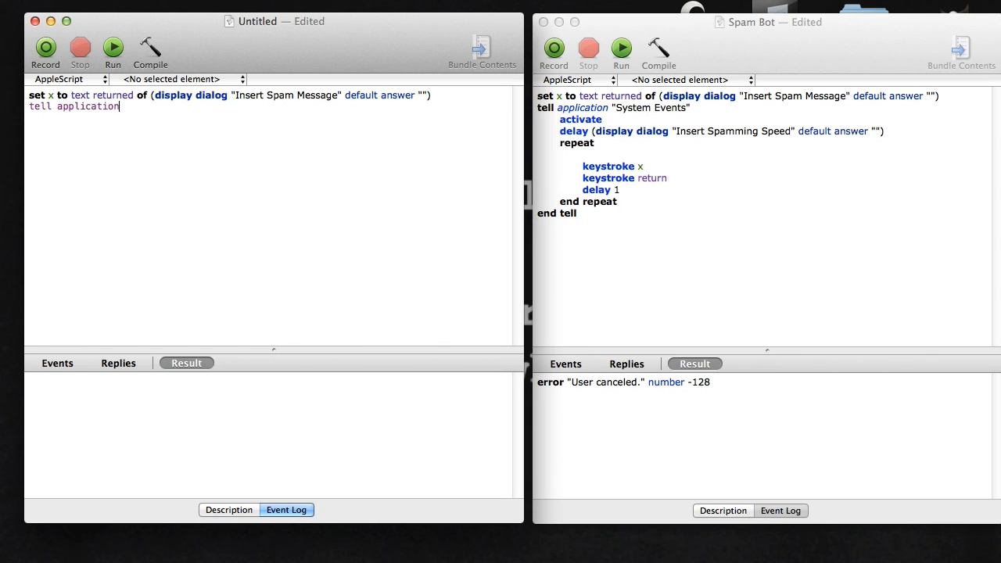
text(")
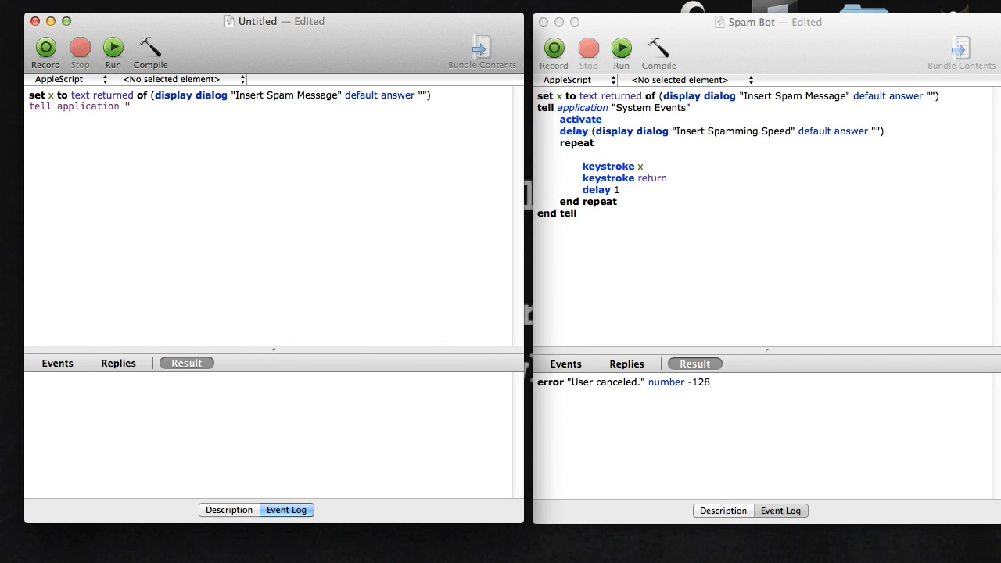
text(System)
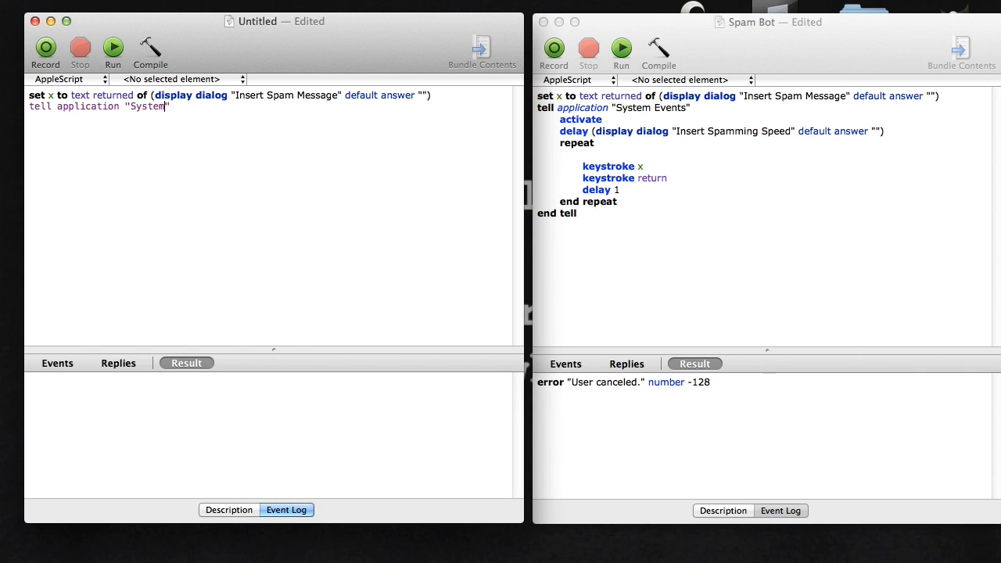
text(Events)
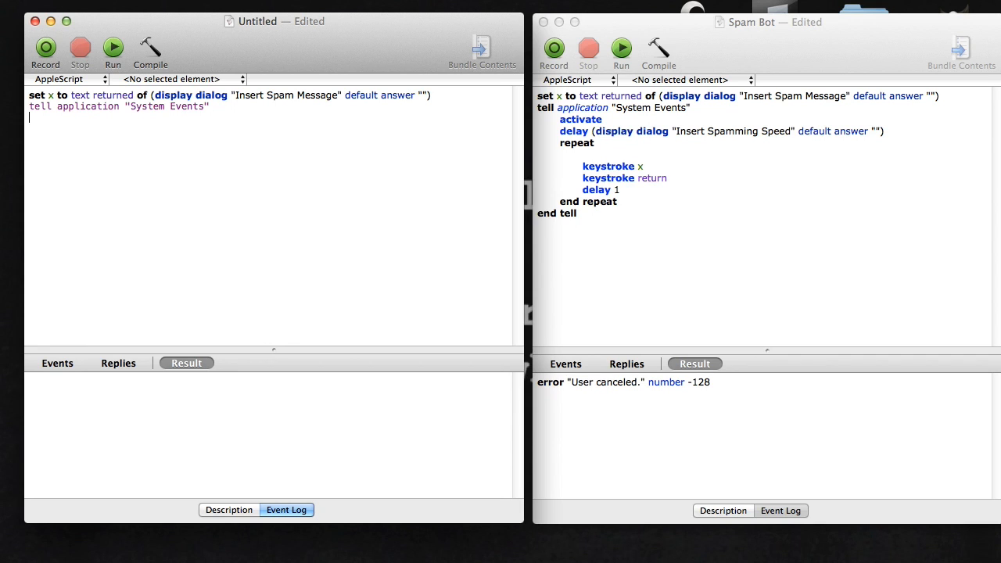
text(activ)
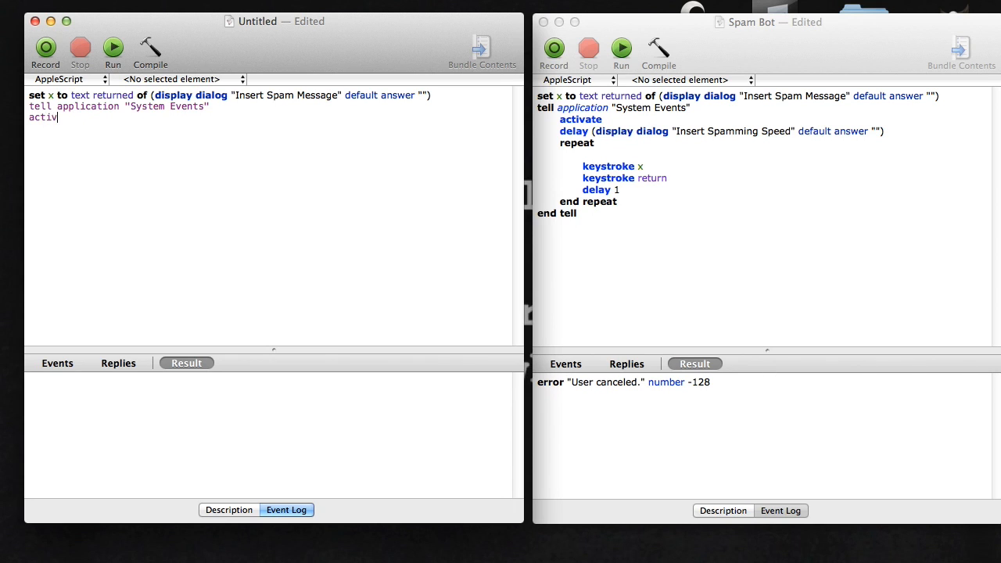
text(ate)
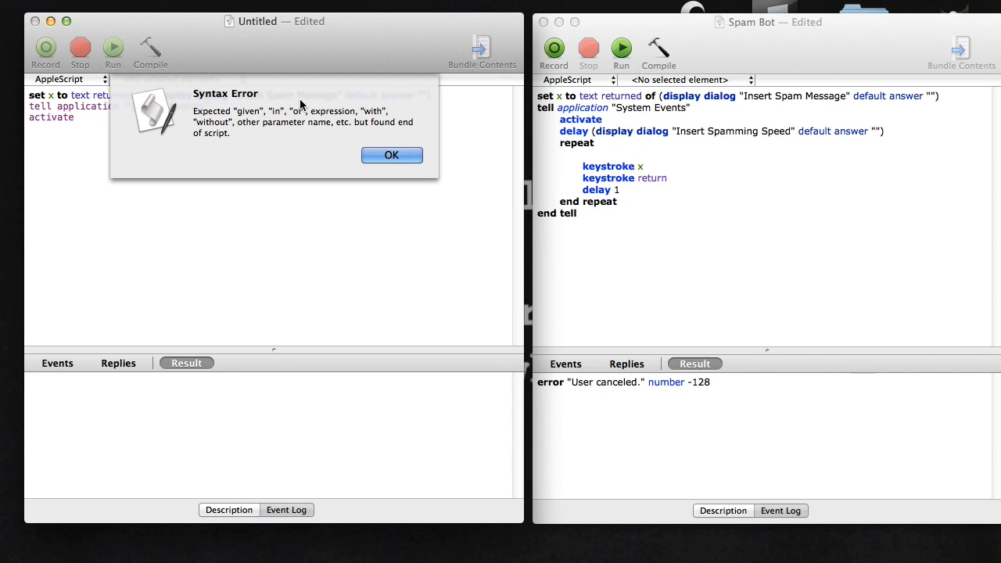
Compile the unfinished script and dismiss the Syntax Error alert
click(391, 155)
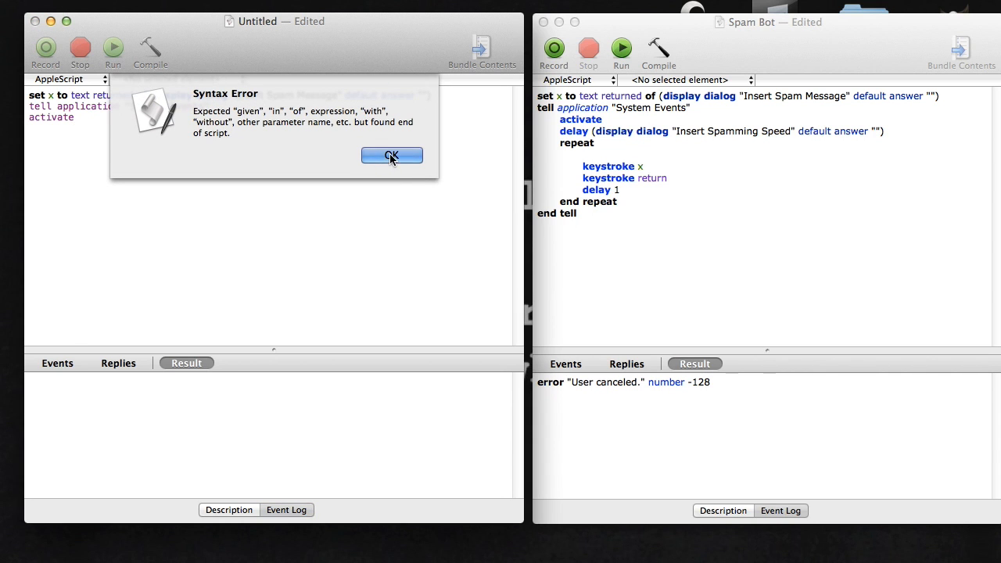
click(391, 156)
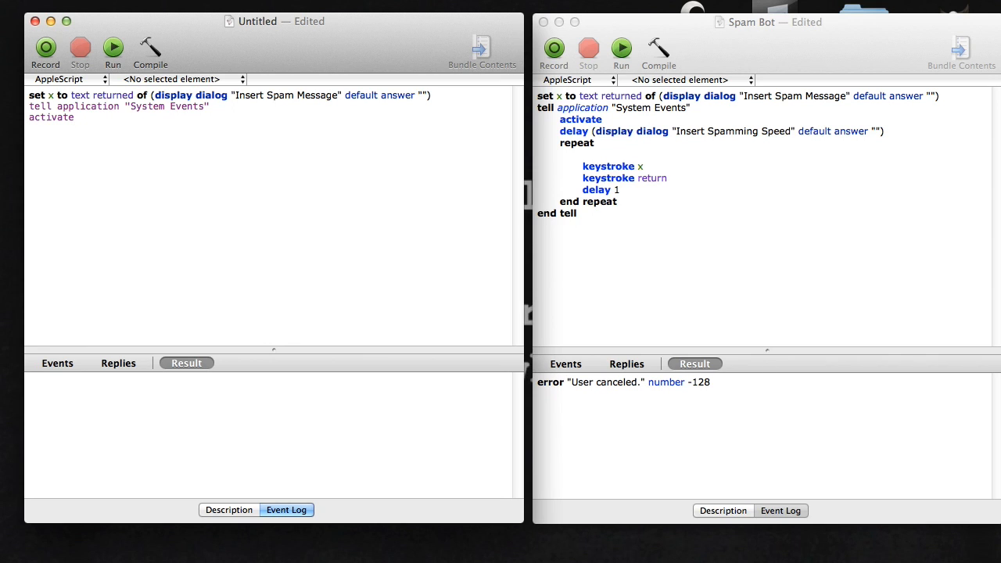
Add the delay line storing an Insert Speed display dialog answer with default answer
text(da)
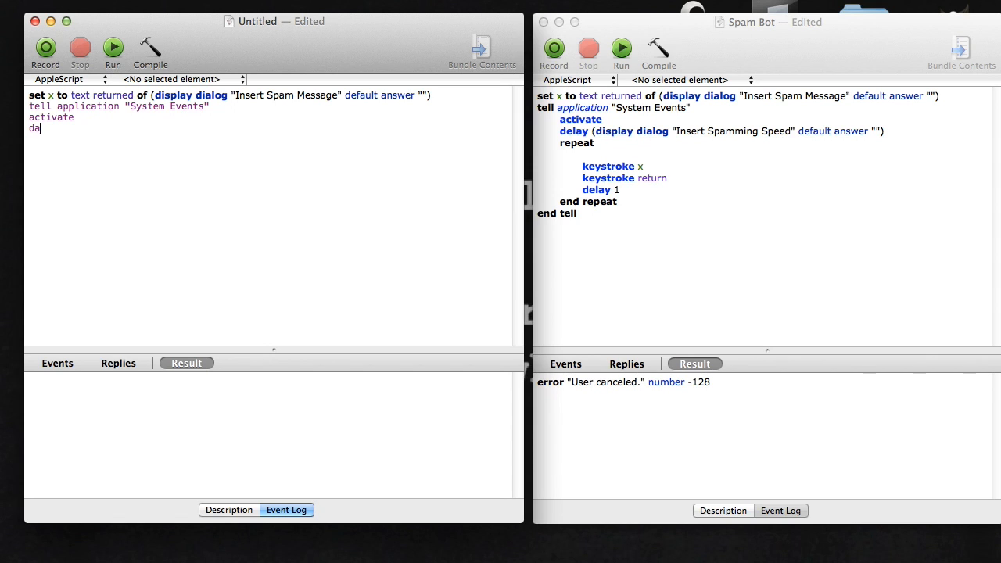
key(backspace)
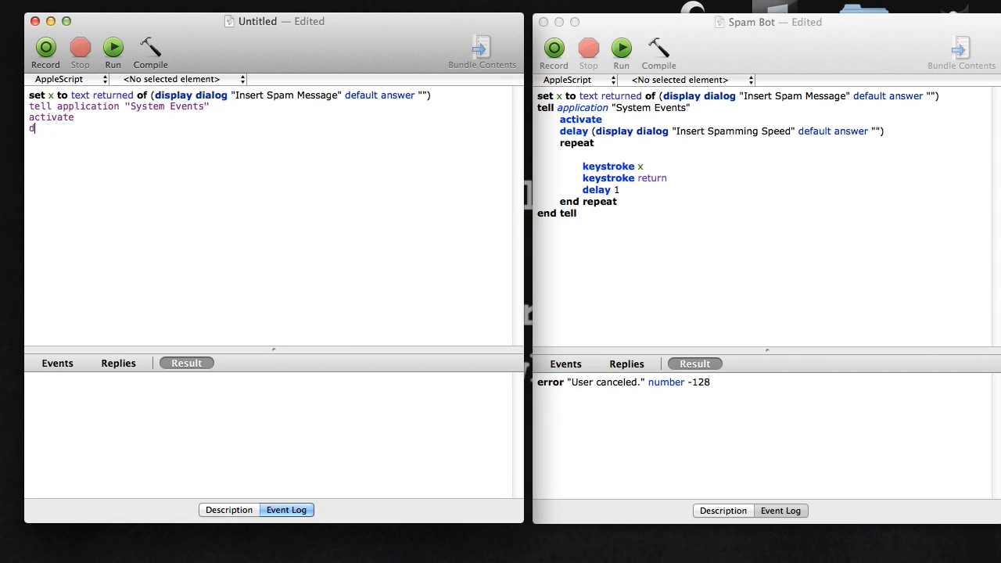
text(elay)
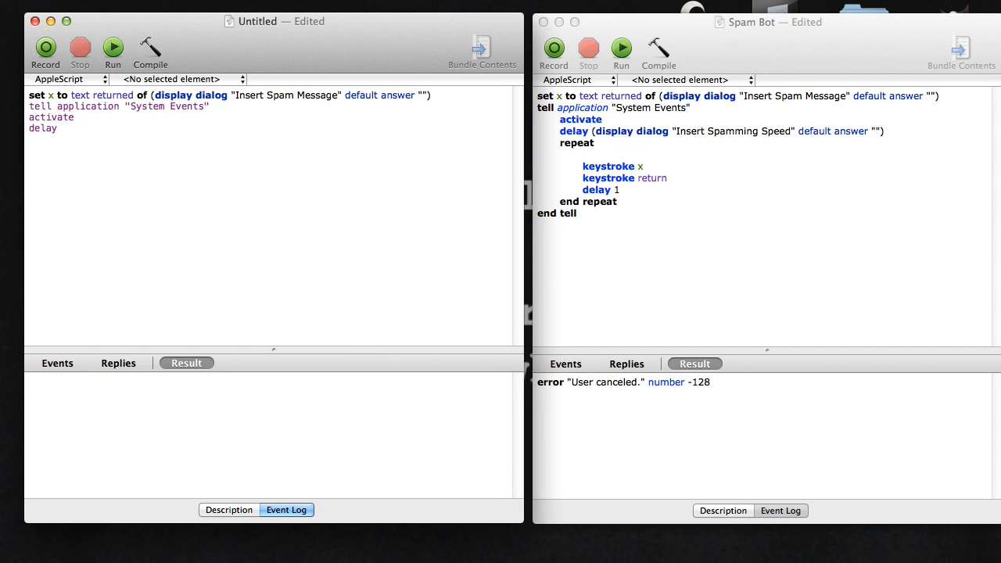
click(61, 128)
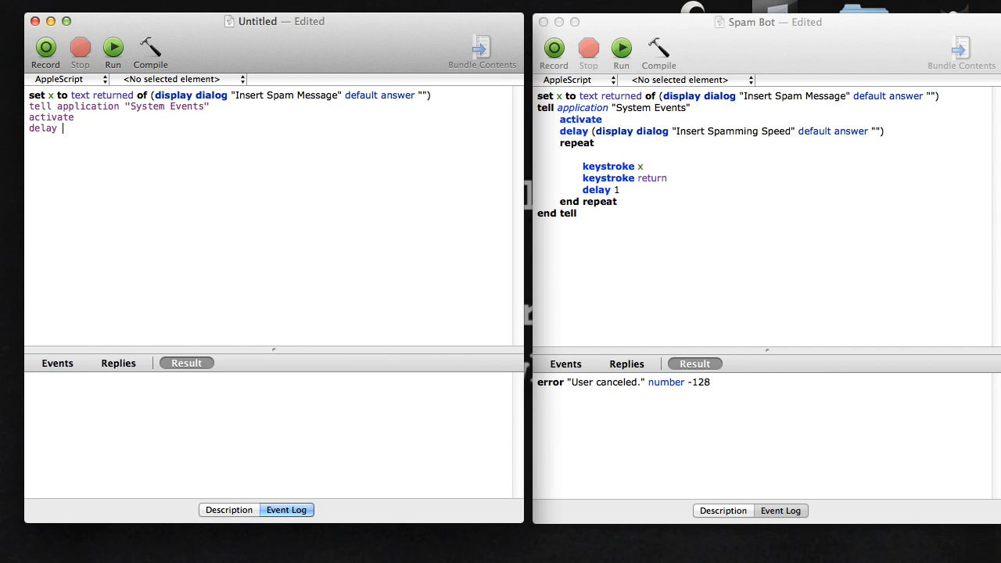
text((display dialog)
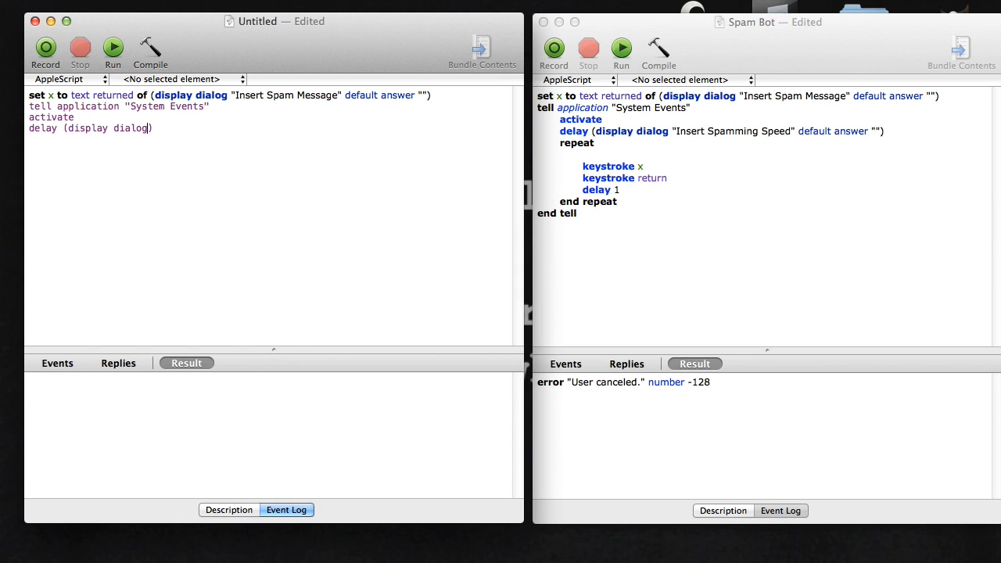
text("")
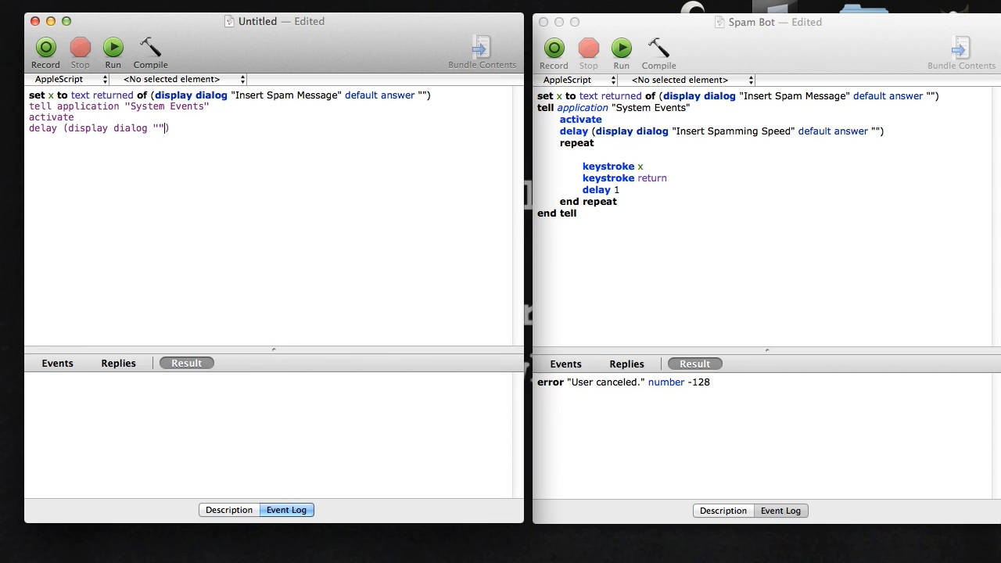
text(Insert Spamming Spee)
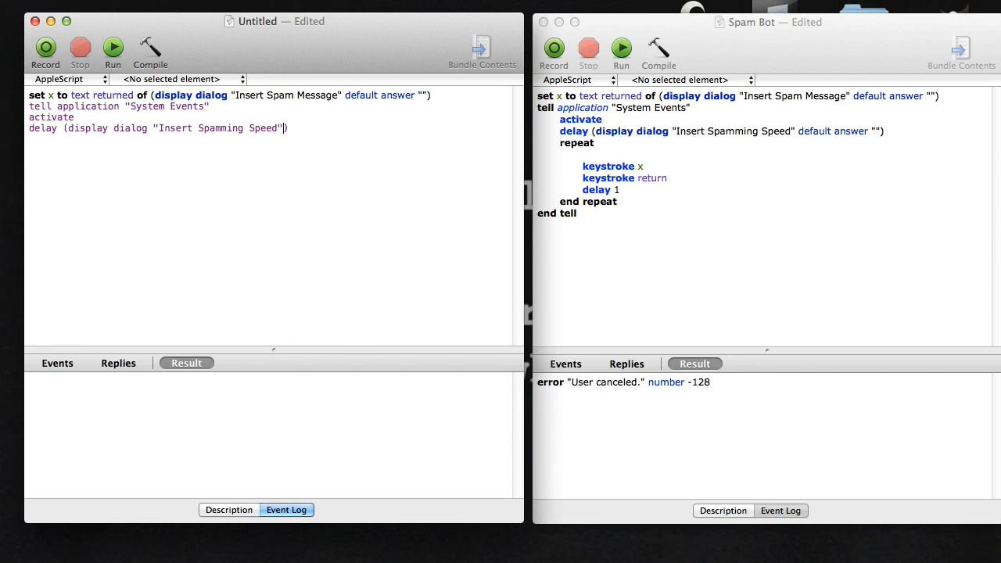
text(default answer")
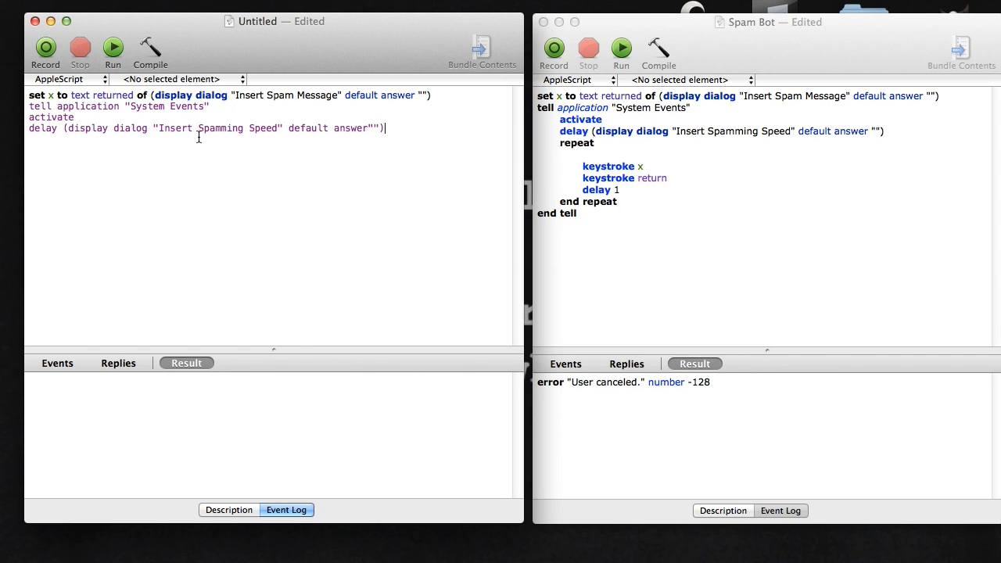
Start the repeat block, compile, and dismiss the Syntax Error alert
text(repeat)
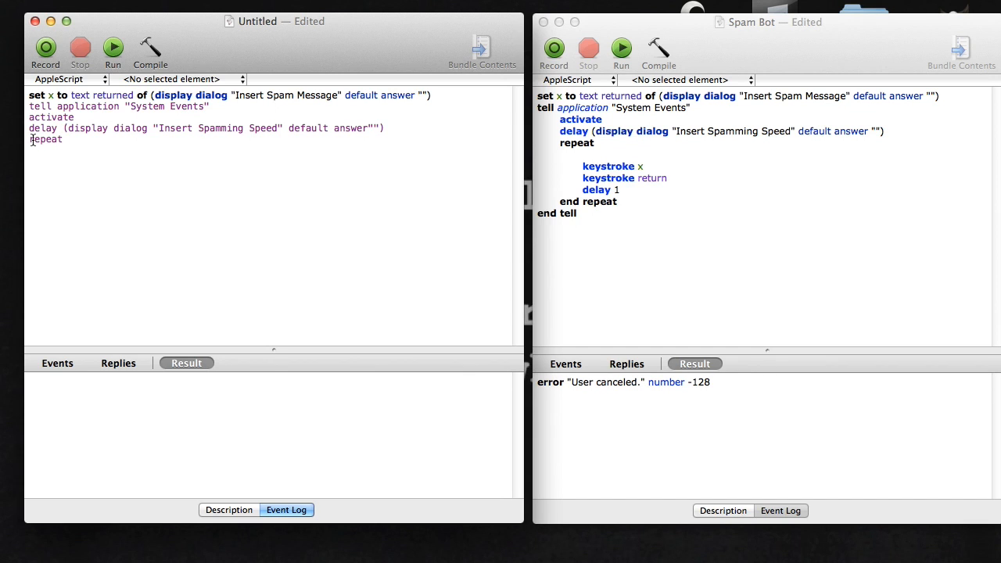
click(112, 47)
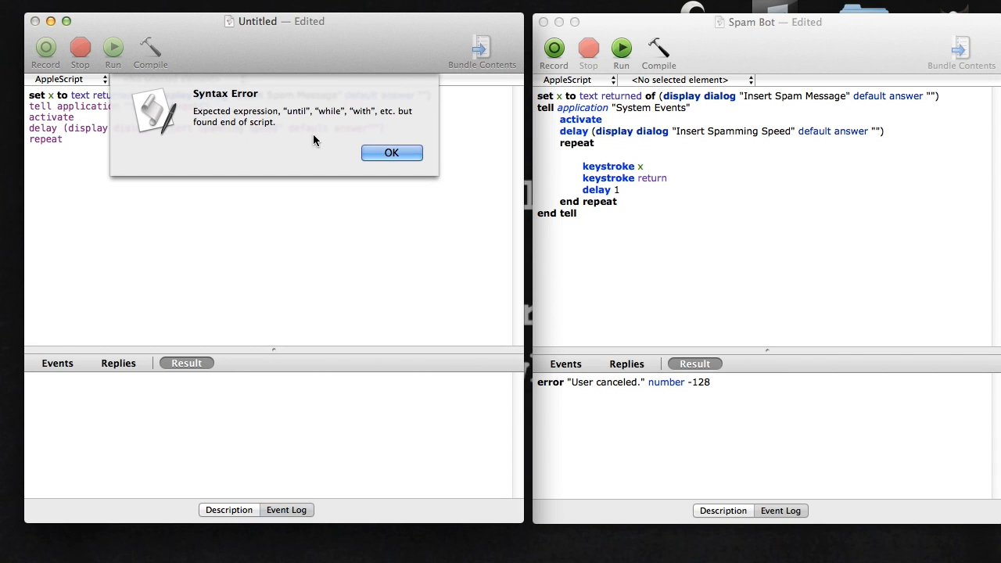
click(391, 154)
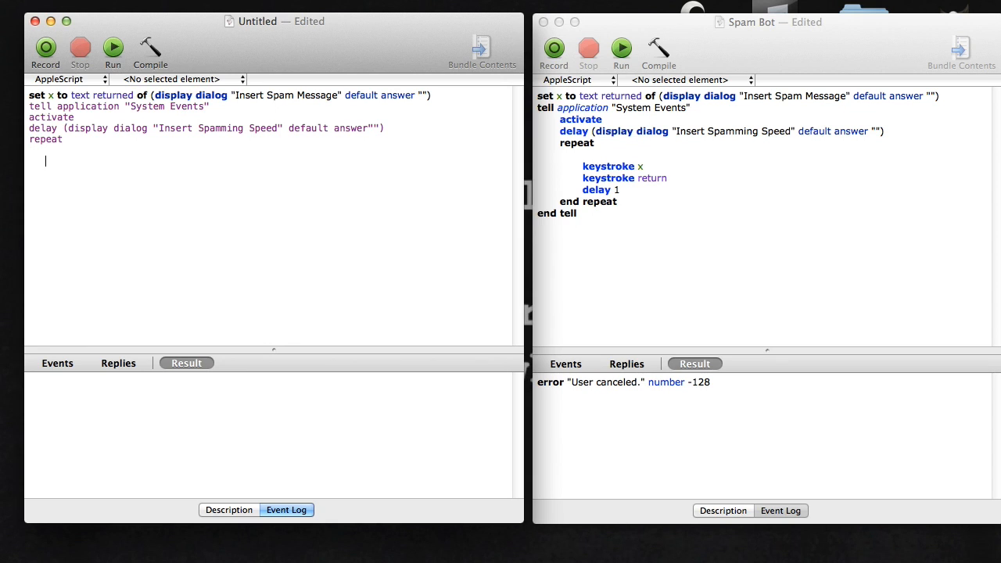
Write the loop body: keystroke x, keystroke return, delay 1
text(key)
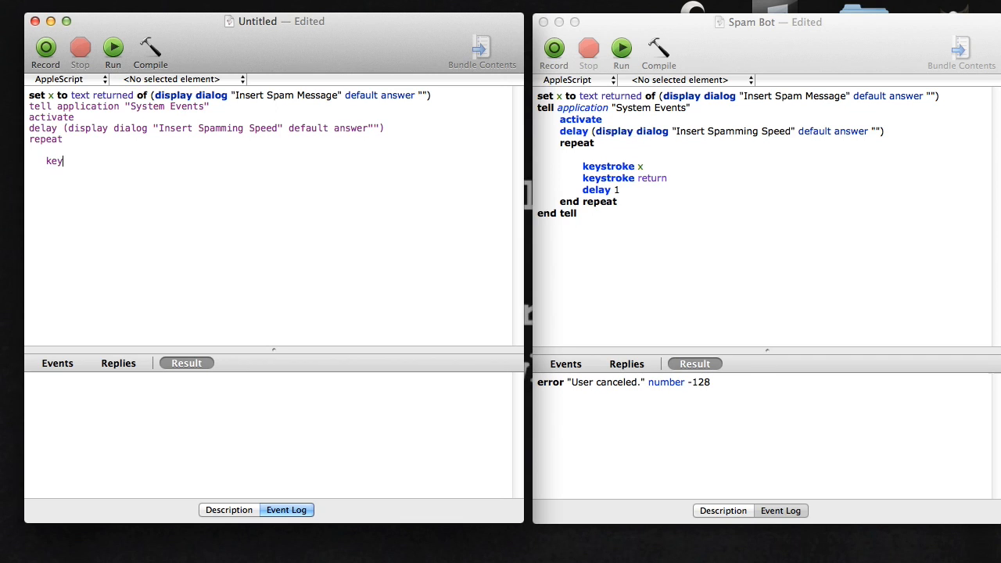
text(stoke)
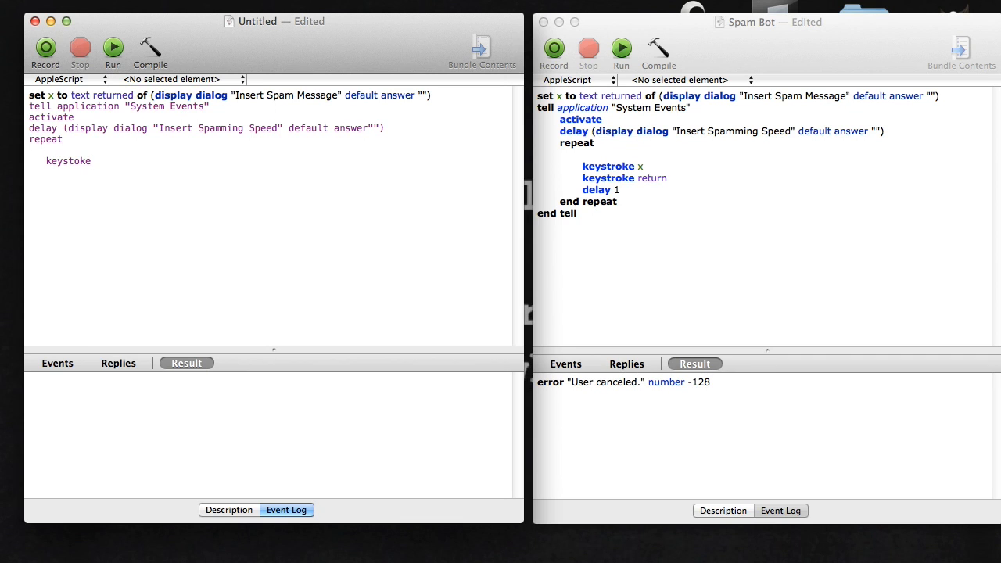
text(x)
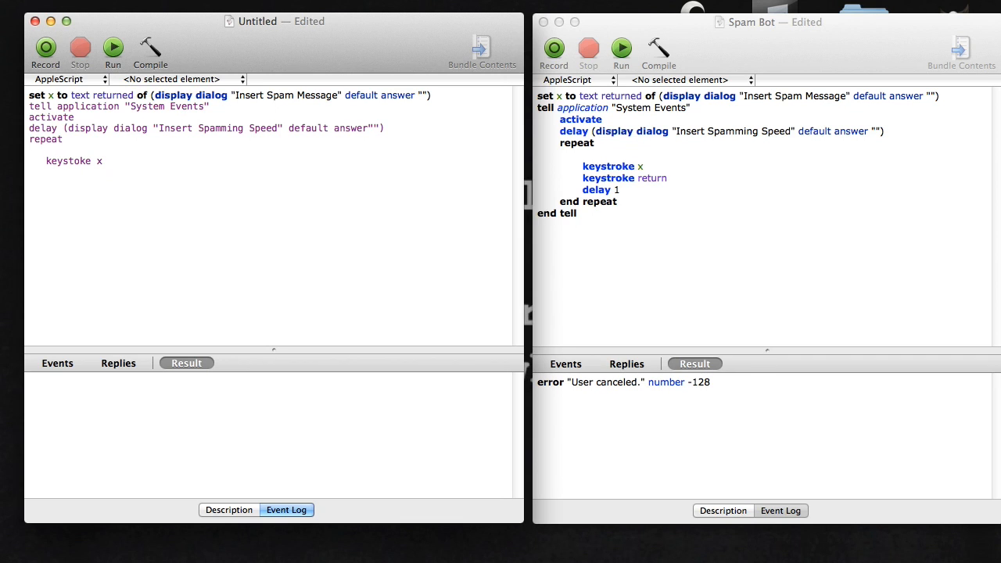
click(94, 161)
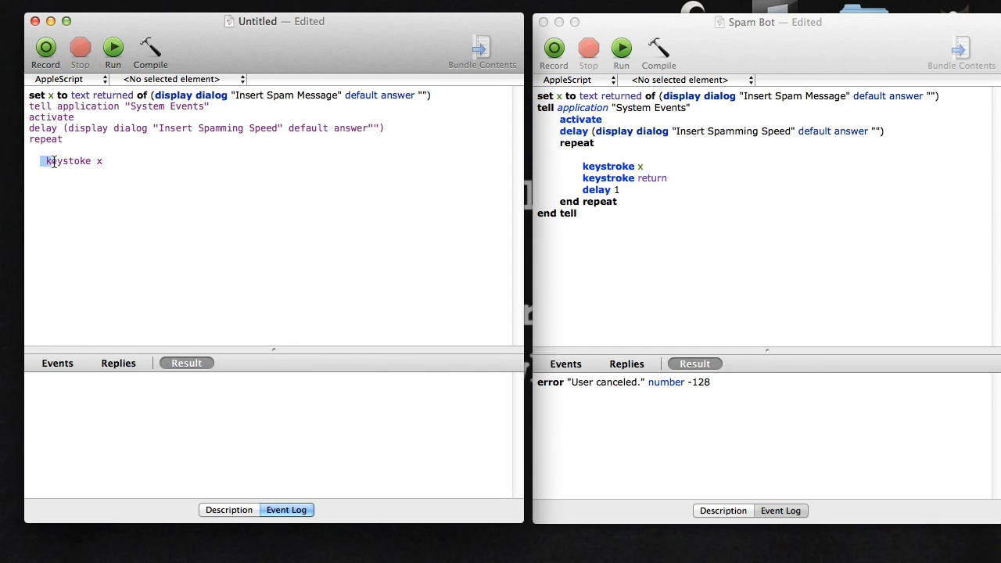
double_click(69, 159)
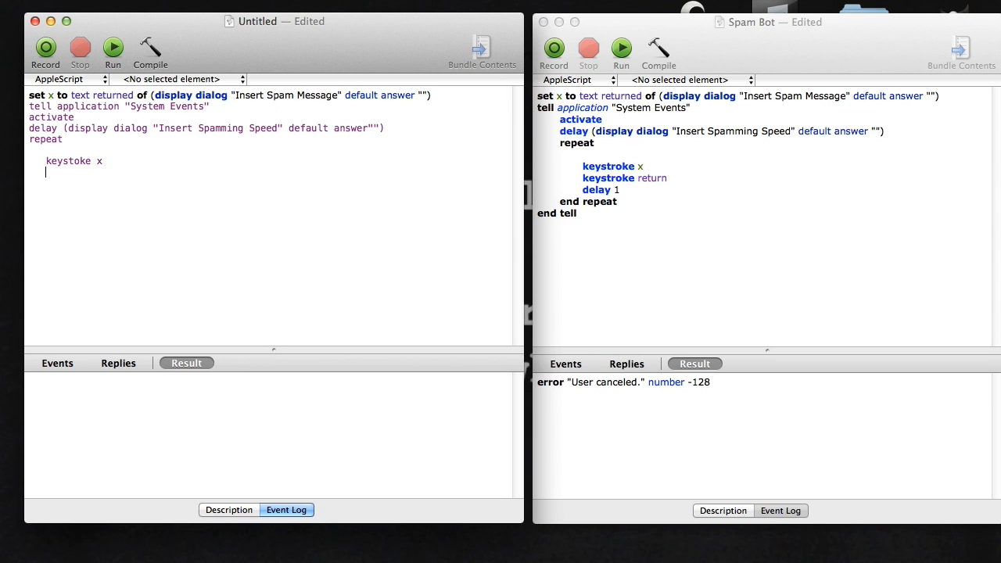
text(keystoke)
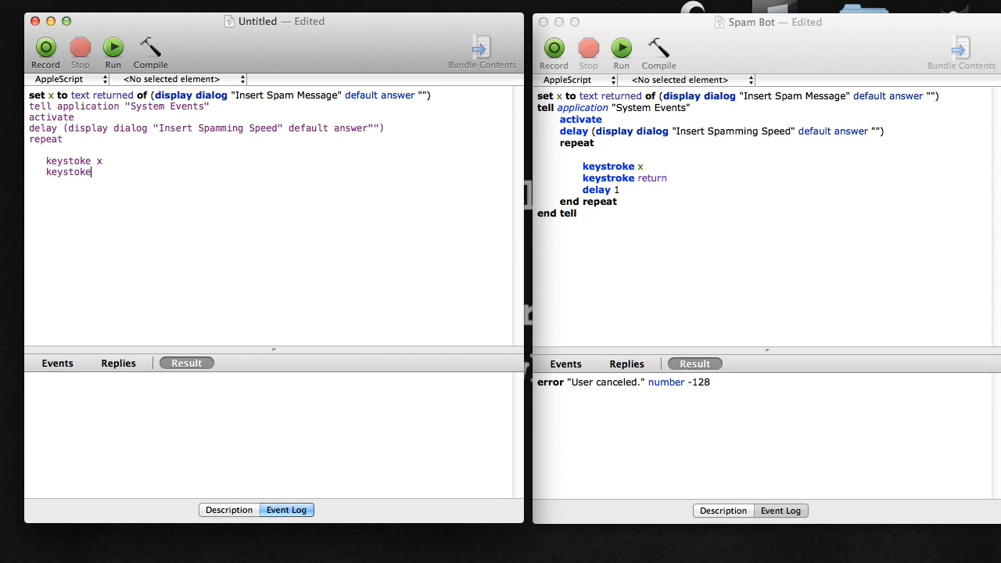
text(return)
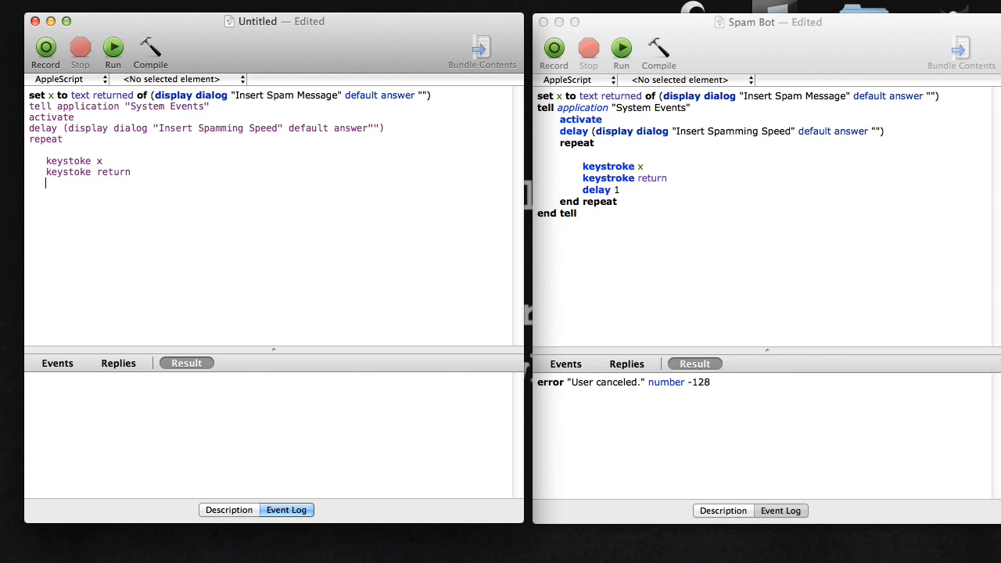
text(delay 1)
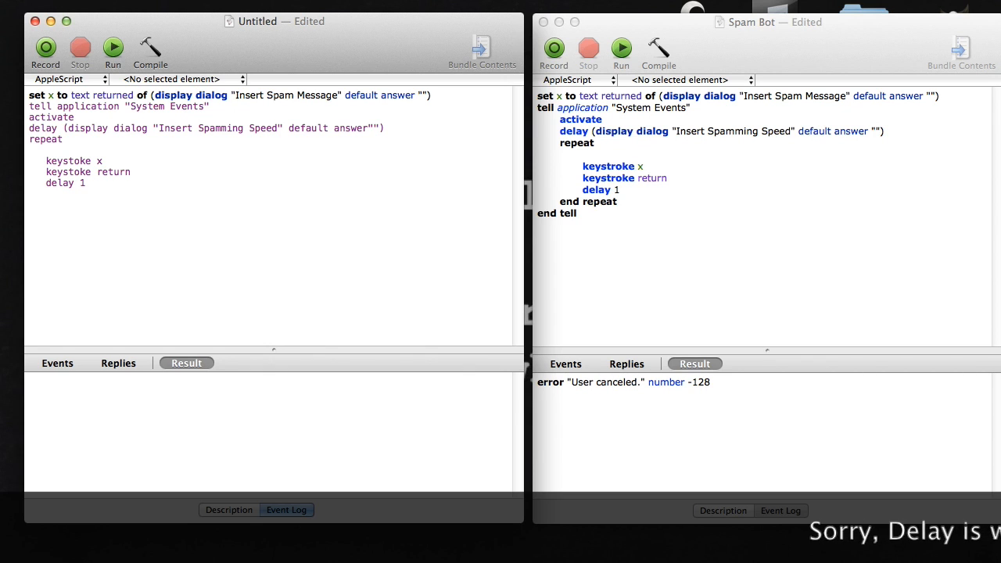
Close the blocks with end repeat and end tell
text(end req)
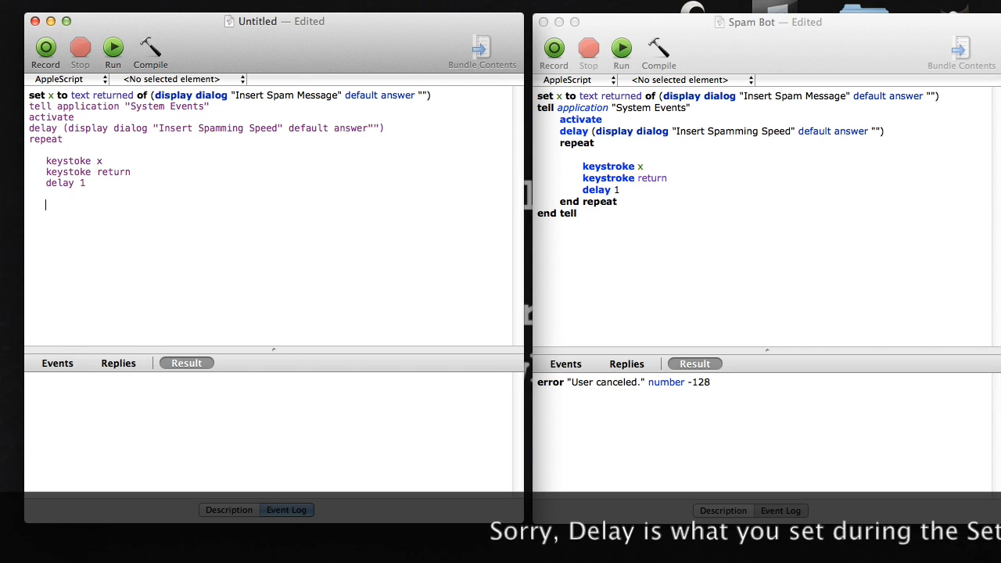
text(end repeat)
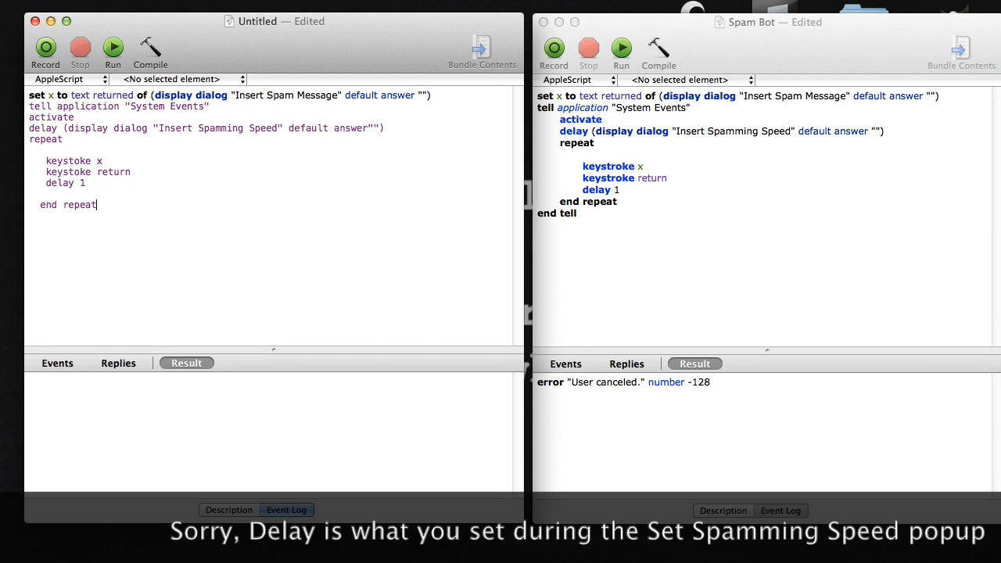
text(end)
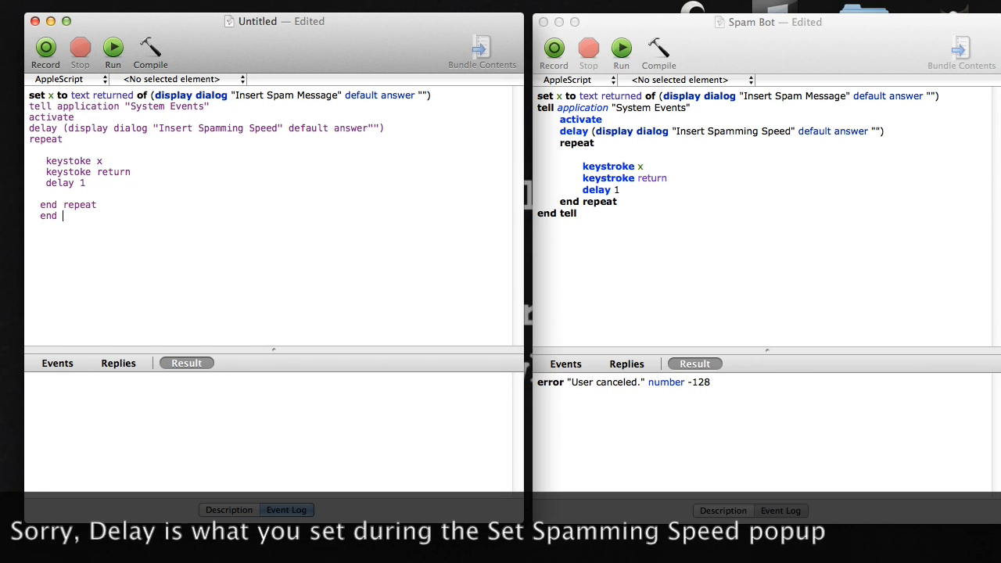
key(backspace)
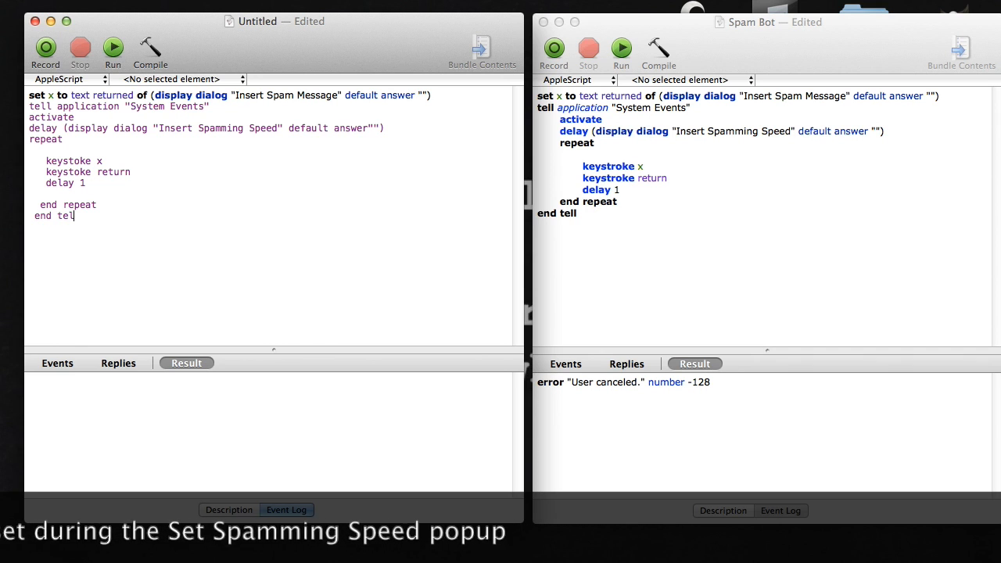
Compile the new script, dismiss the Syntax Error alert, and review the first lines
click(150, 49)
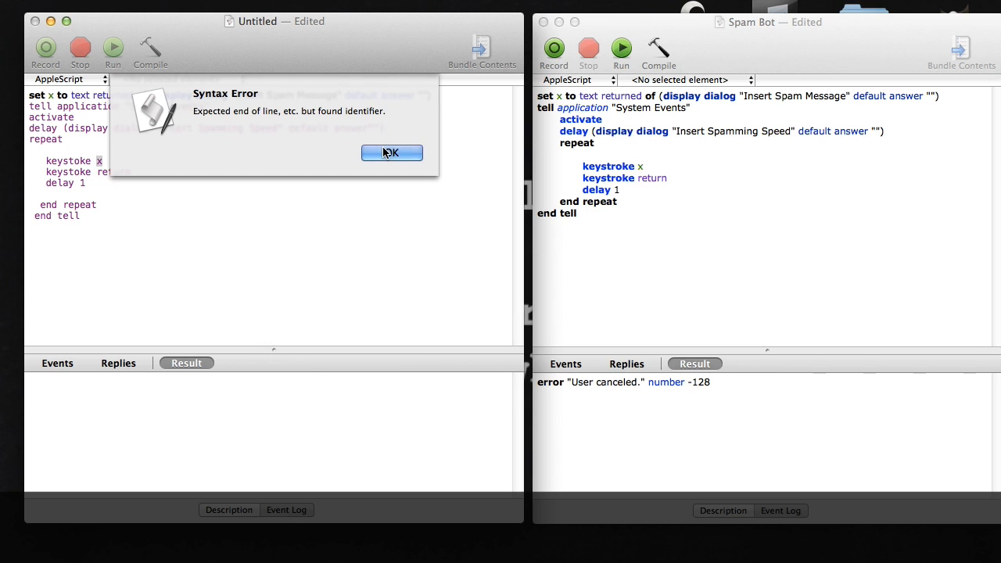
click(391, 153)
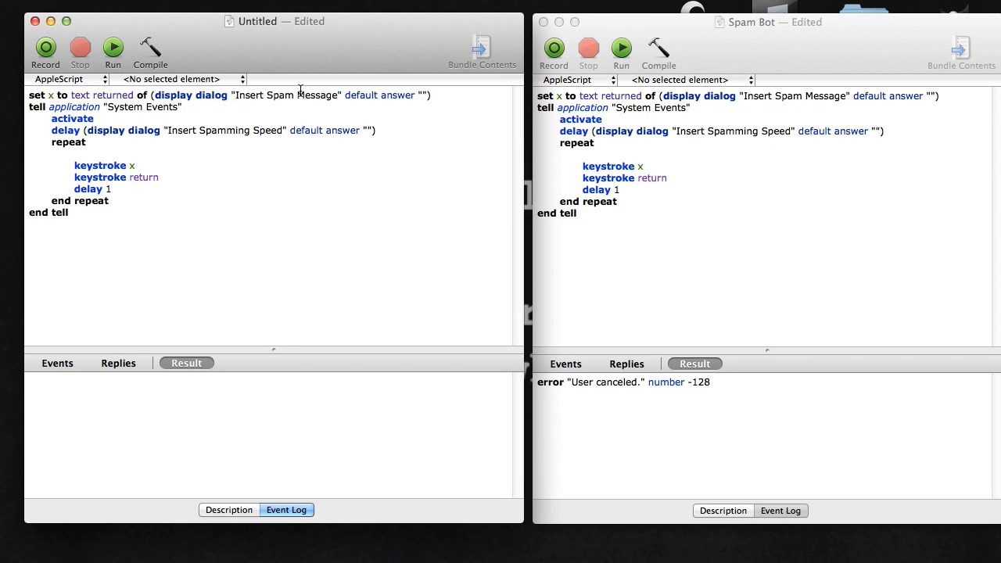
mouse_move(366, 130)
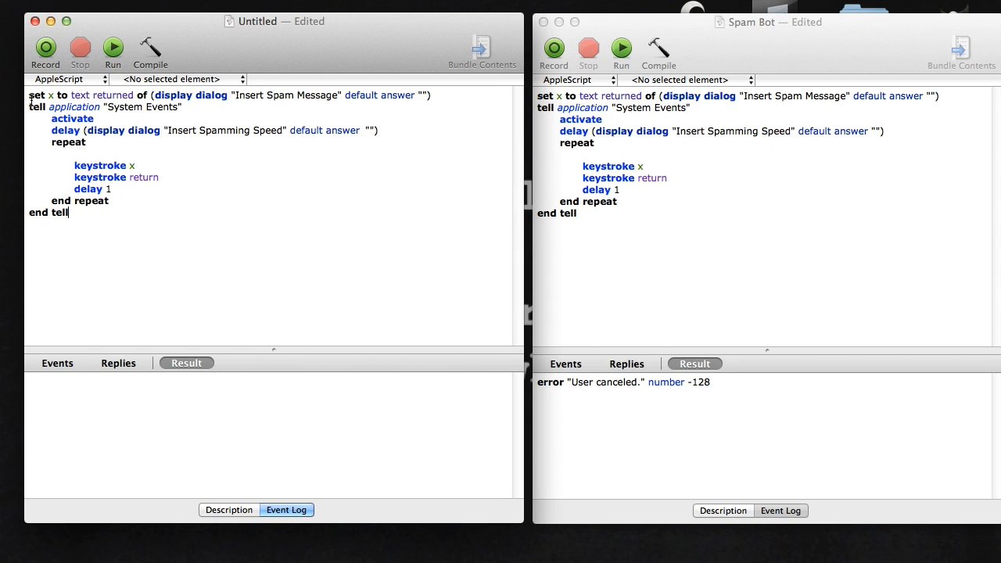
drag(31, 95, 445, 119)
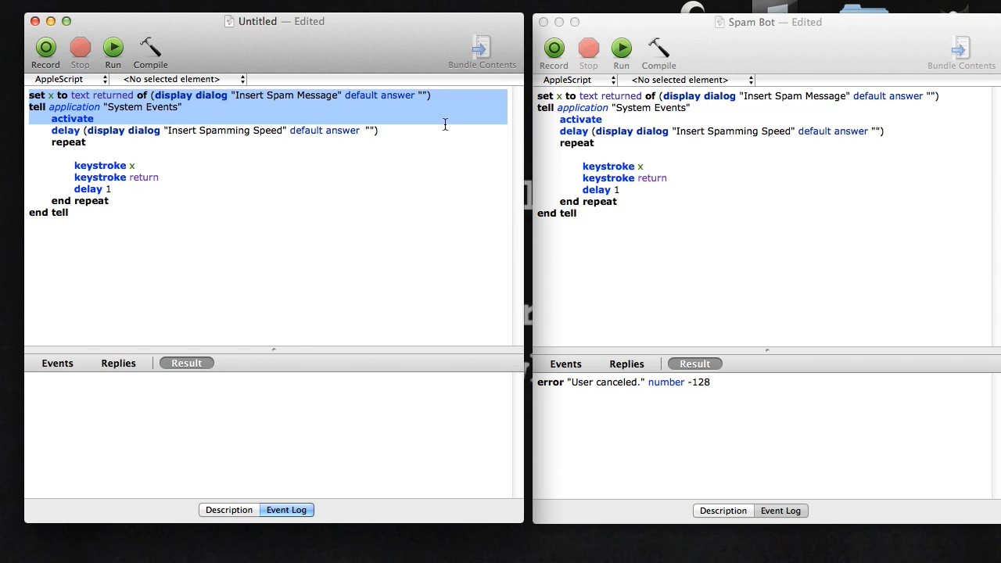
click(249, 106)
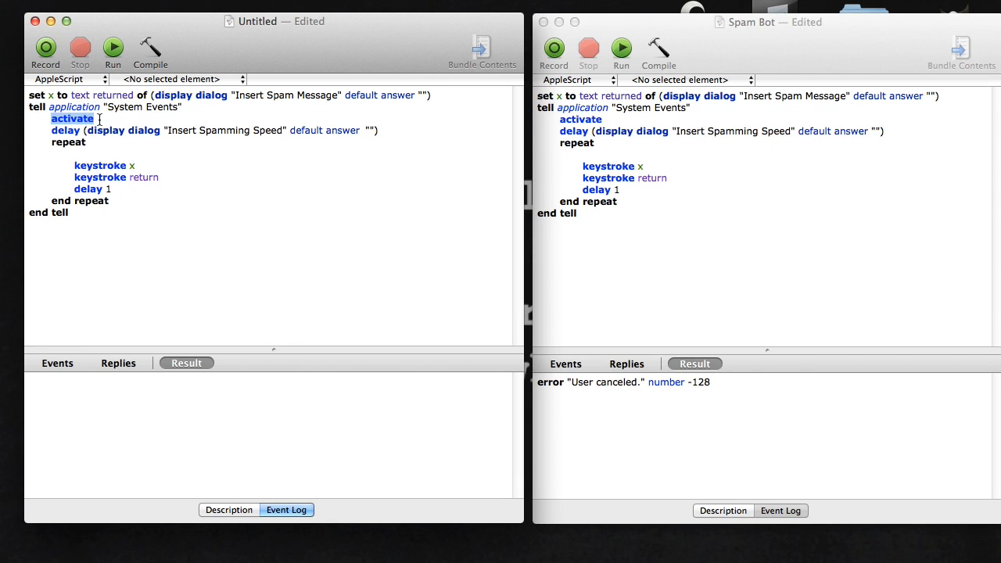
click(97, 119)
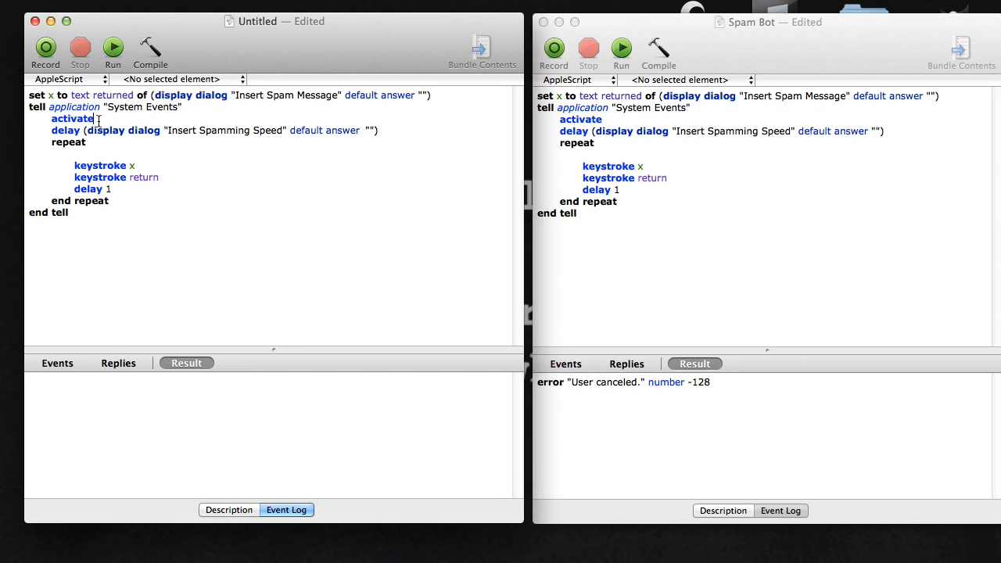
Inspect the set x lines, the repeat keyword and the loop body against the Spam Bot script
drag(97, 119, 372, 148)
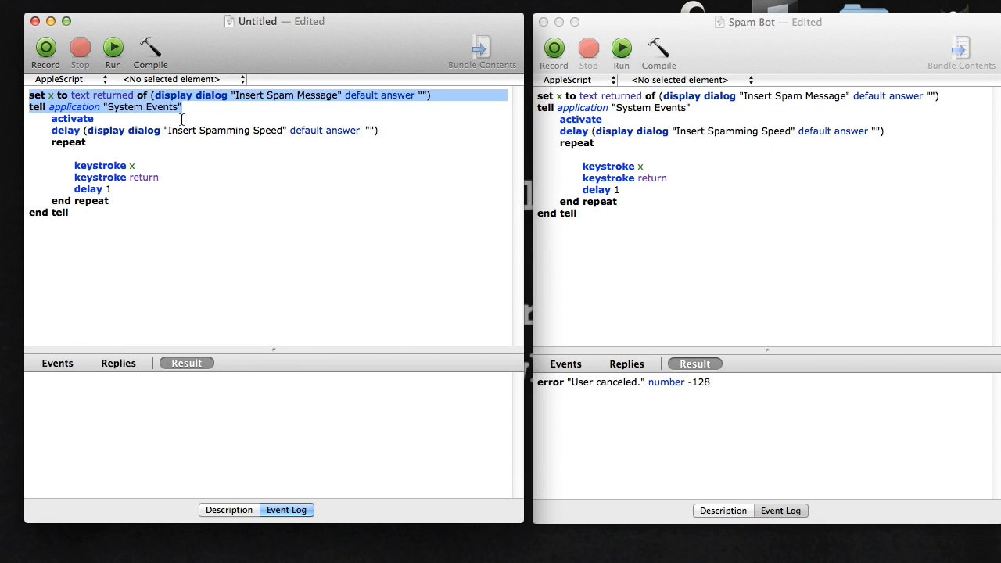
click(230, 142)
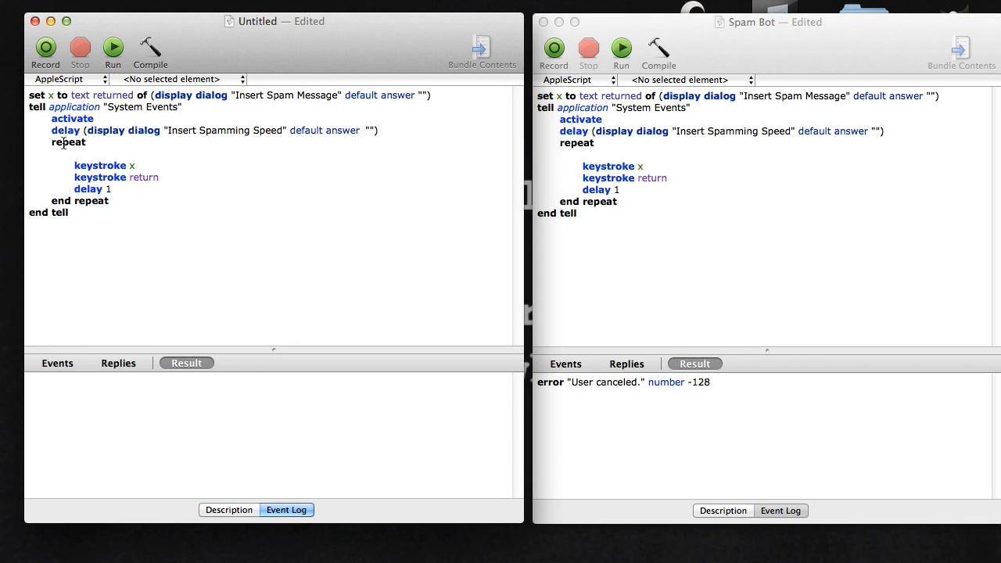
double_click(69, 141)
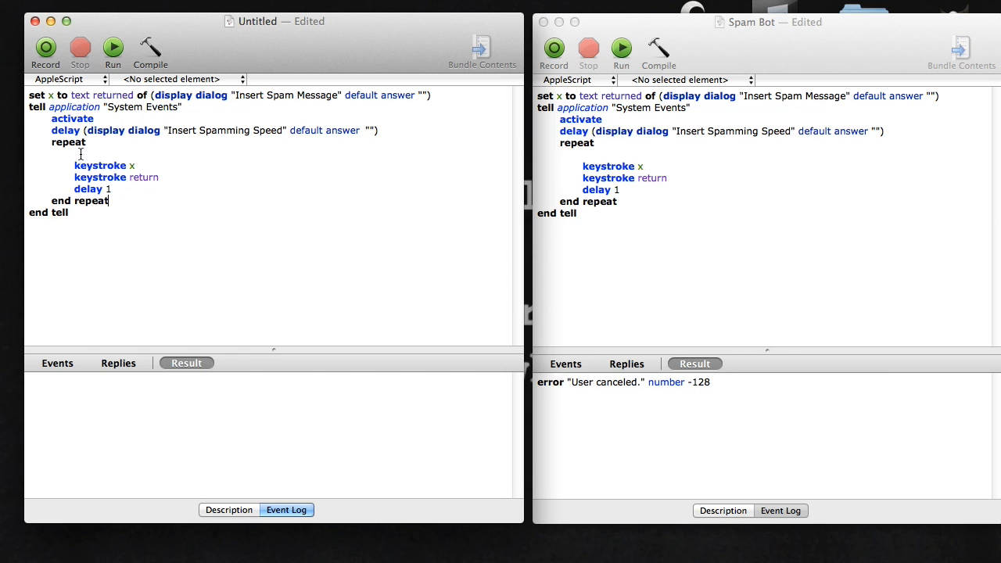
drag(73, 165, 111, 188)
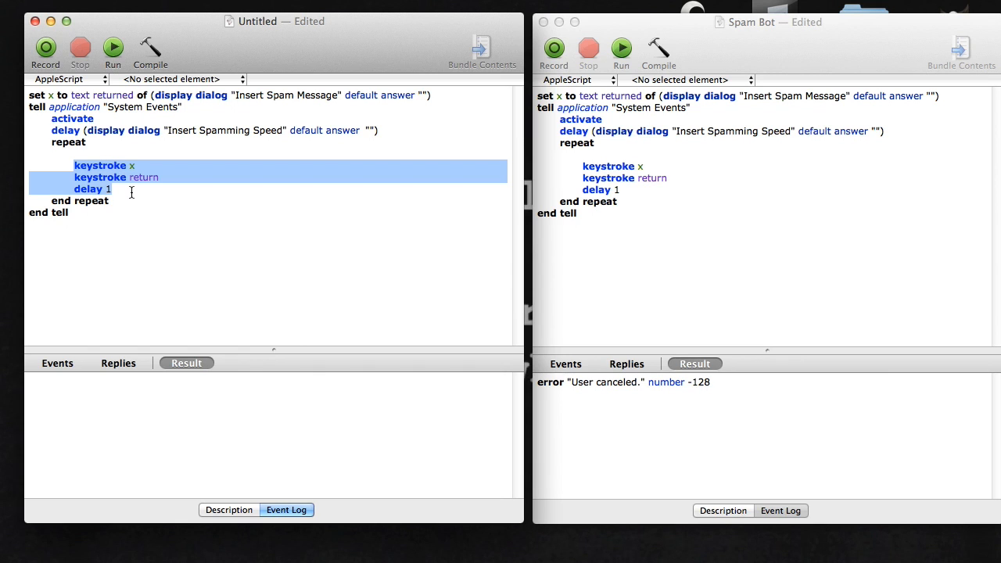
click(87, 200)
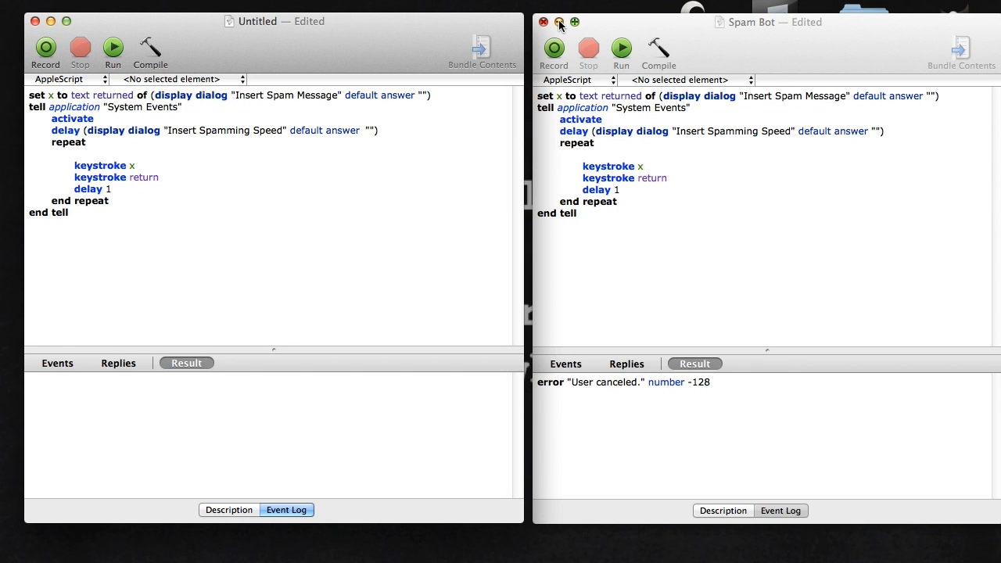
Close the Spam Bot window and open a new TextEdit document via Spotlight
click(543, 22)
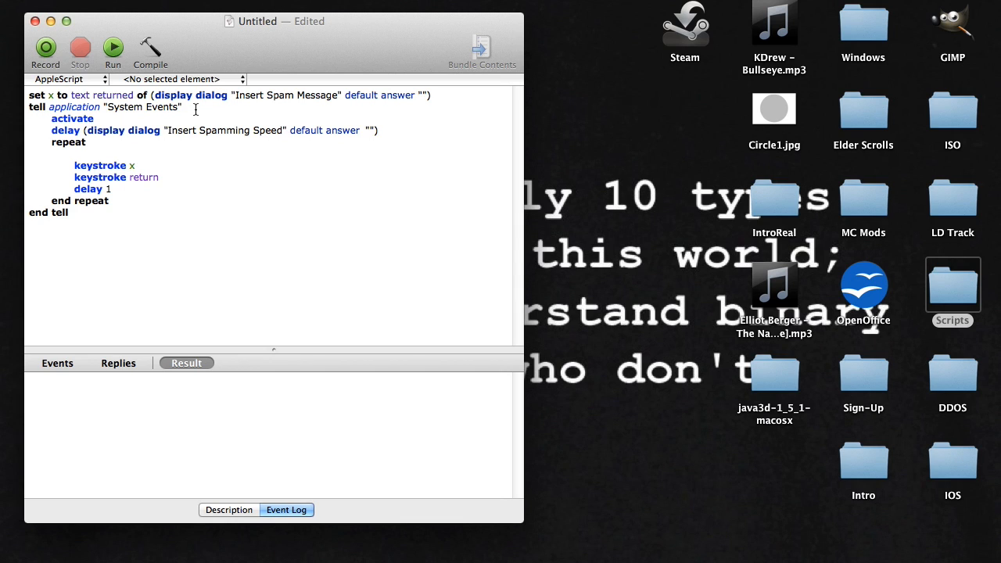
mouse_move(247, 108)
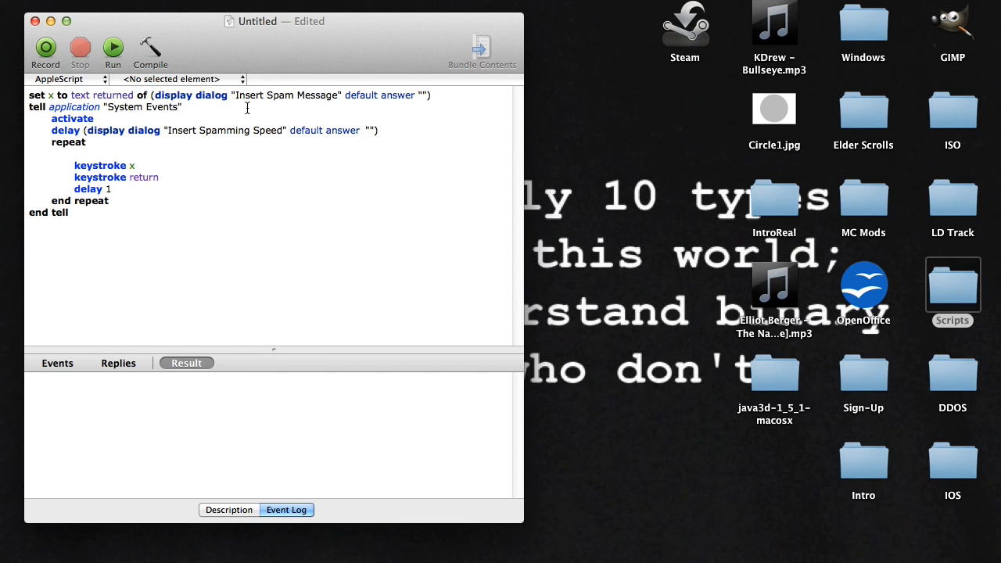
drag(34, 130, 69, 212)
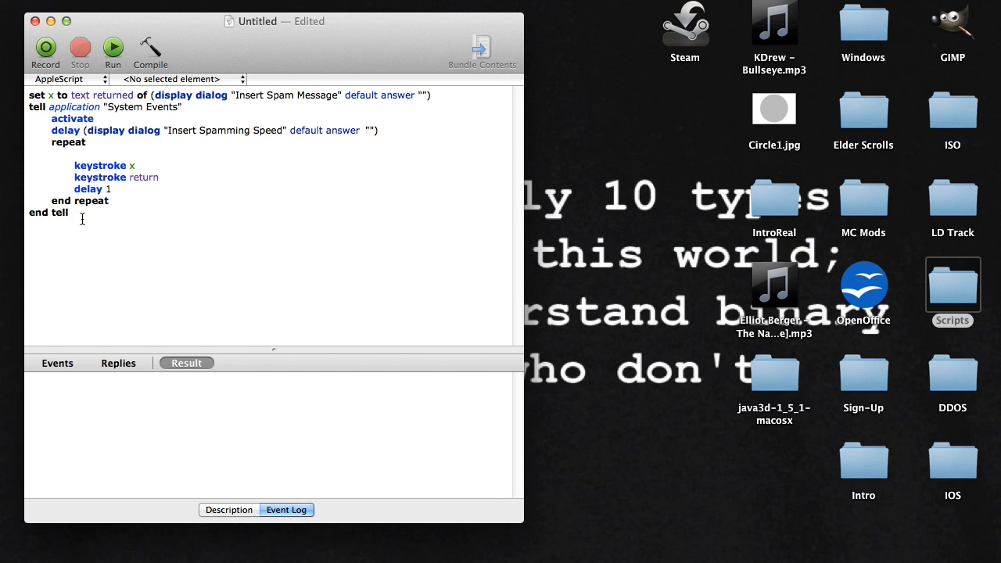
mouse_move(13, 475)
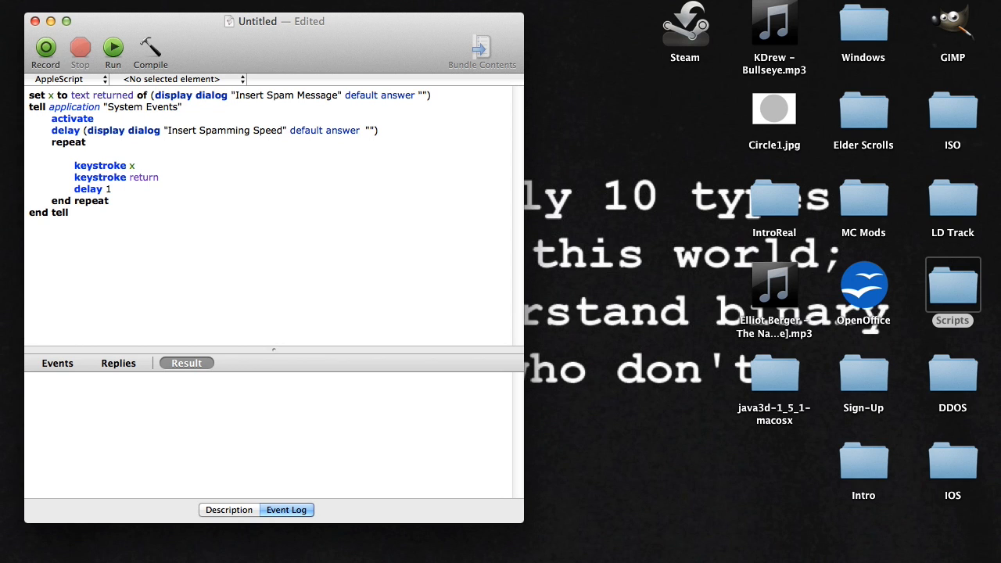
text(text)
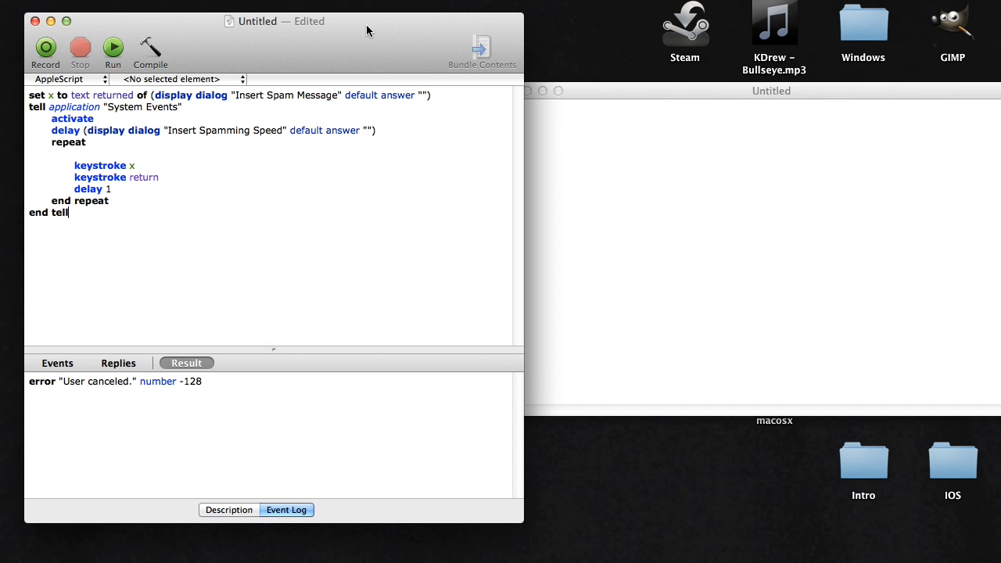
mouse_move(347, 59)
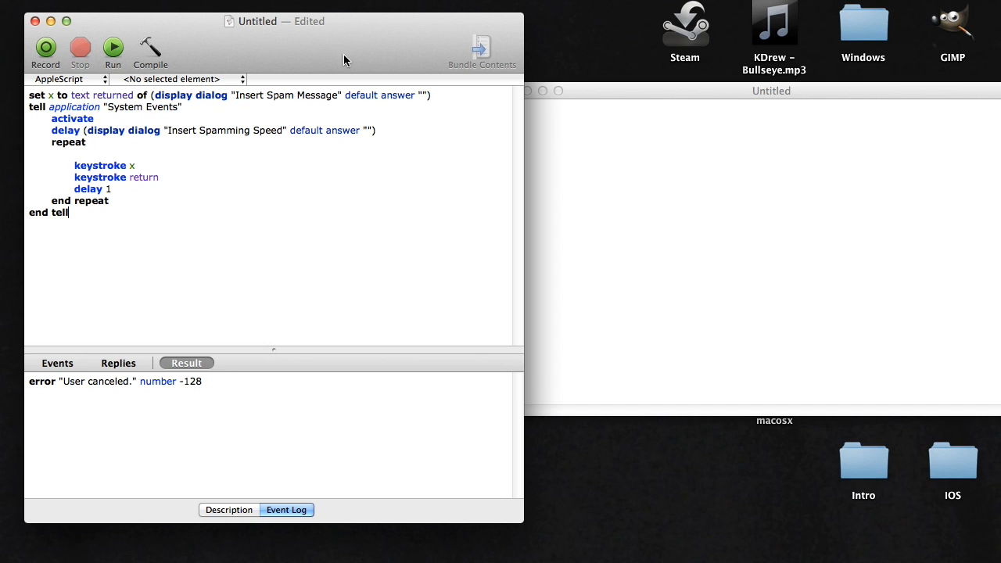
Run the script with a 'Hello Youtube…' spam message and speed 10
click(113, 47)
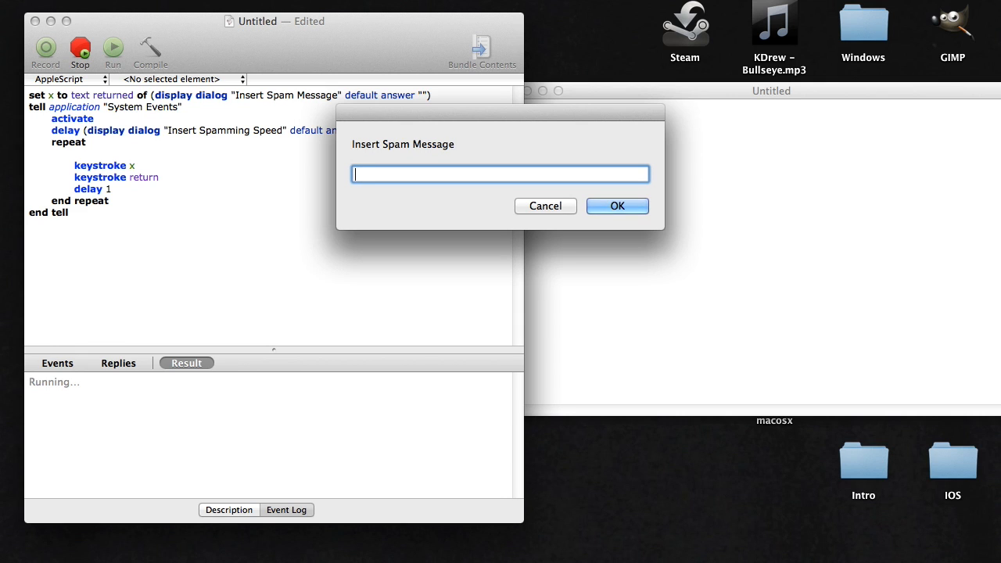
text(HE)
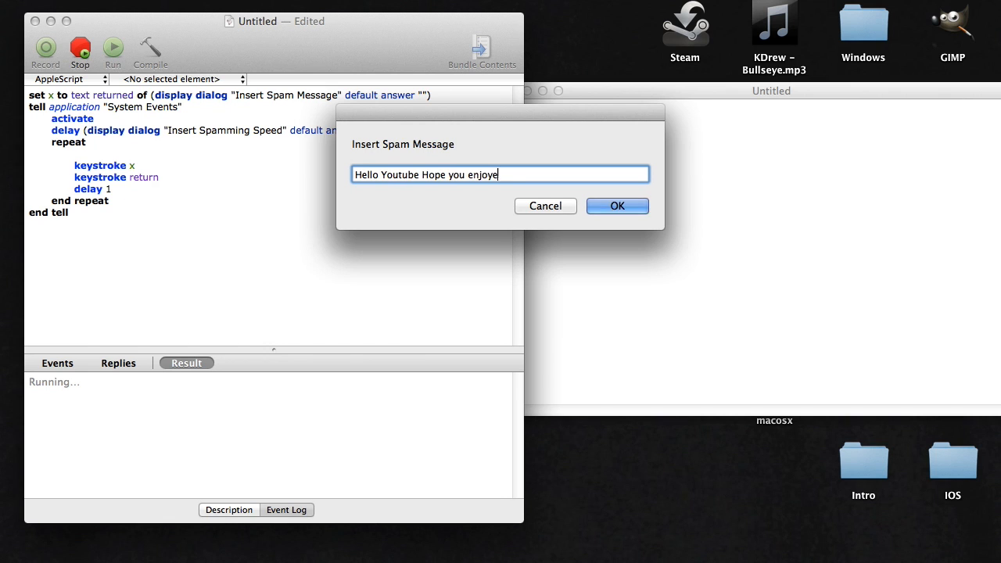
click(616, 207)
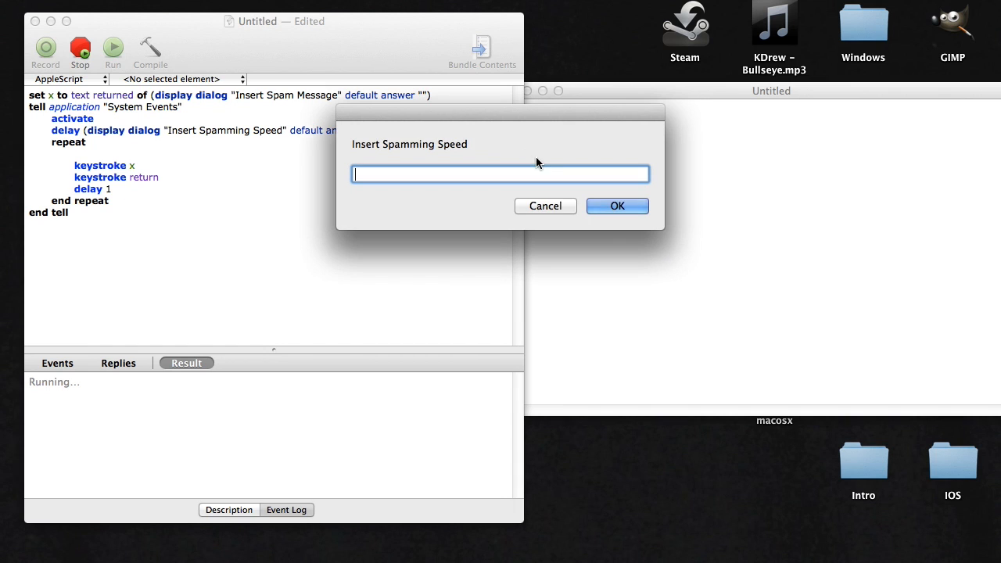
text(10)
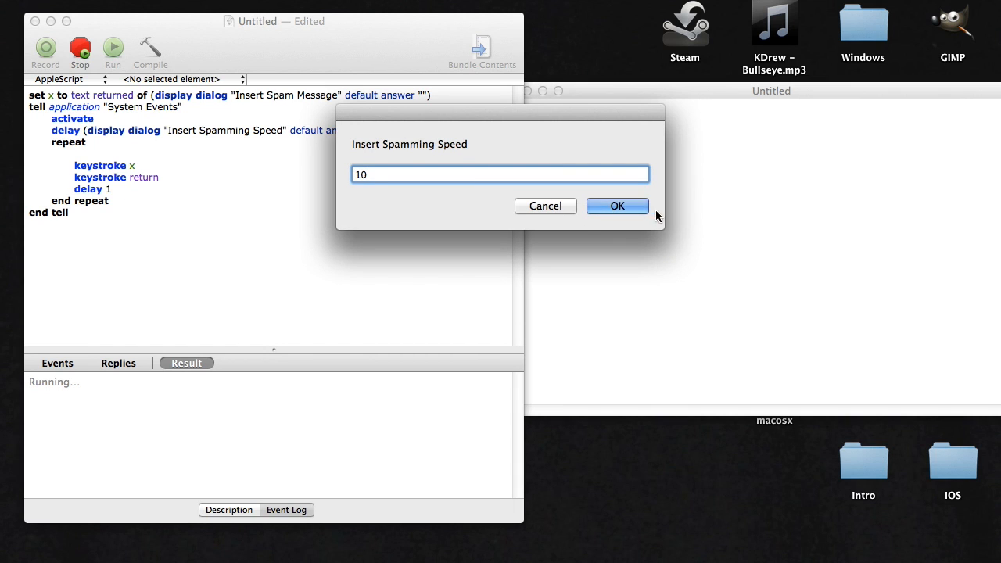
click(617, 206)
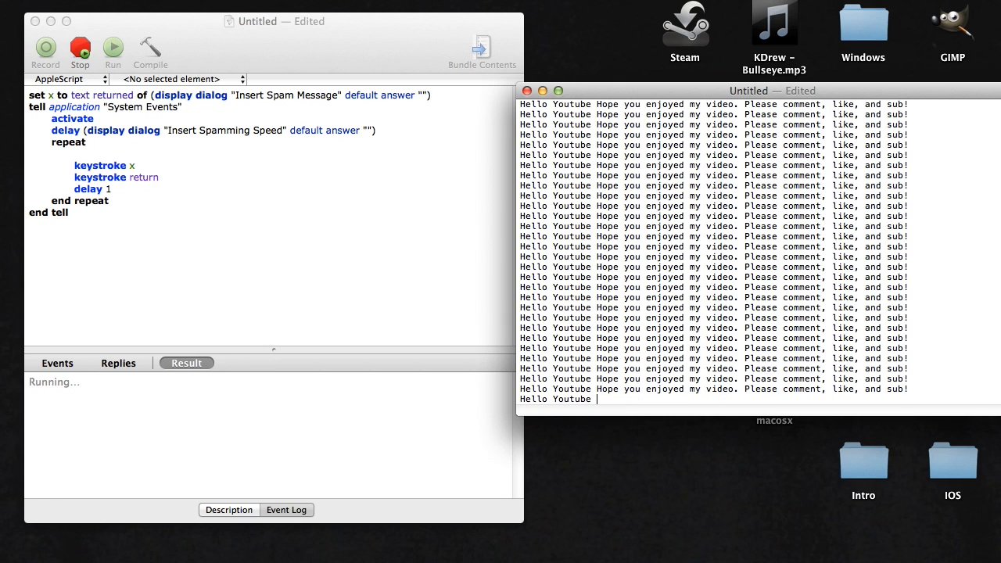
Watch TextEdit fill with the repeated comment, like and sub line
key(backspace)
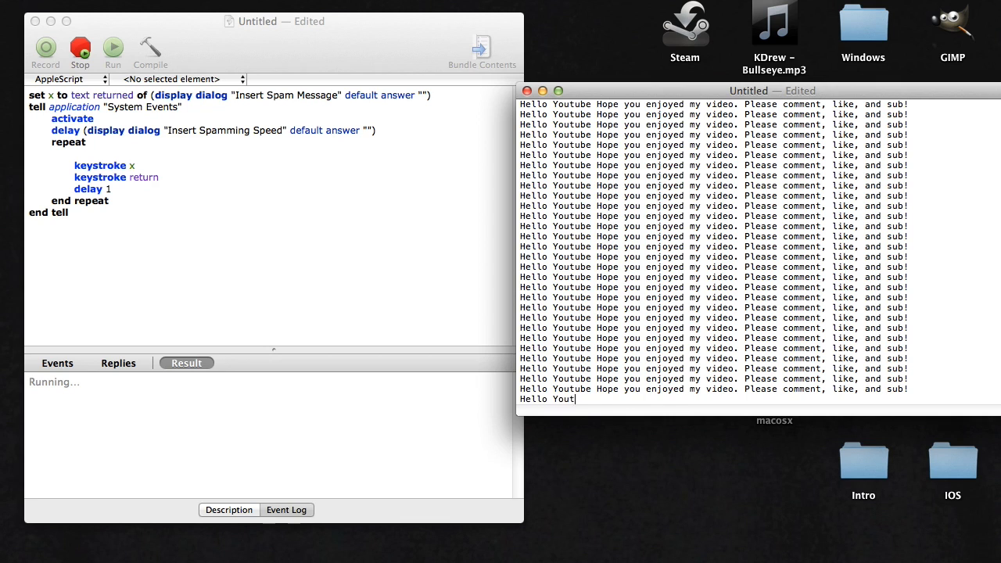
key(backspace)
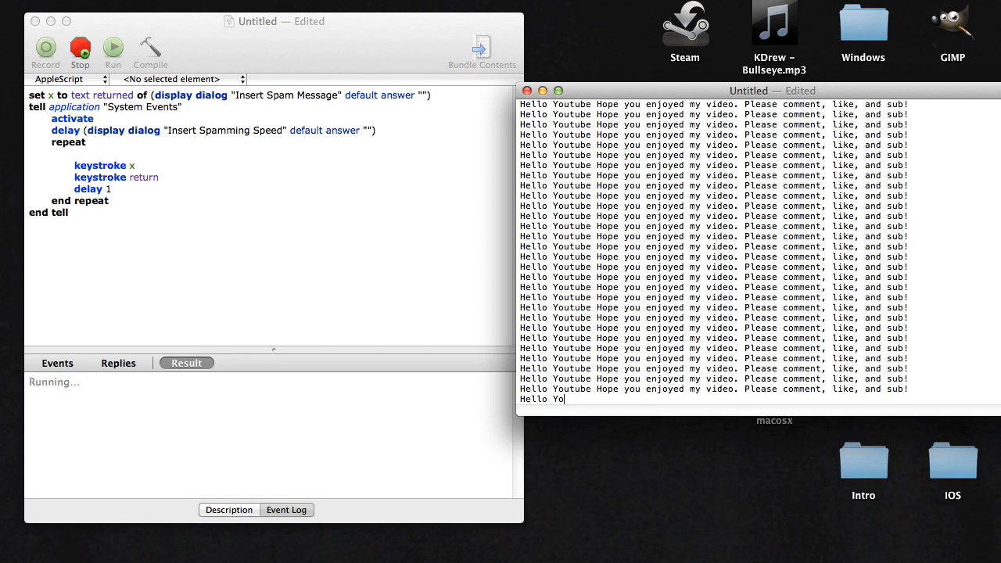